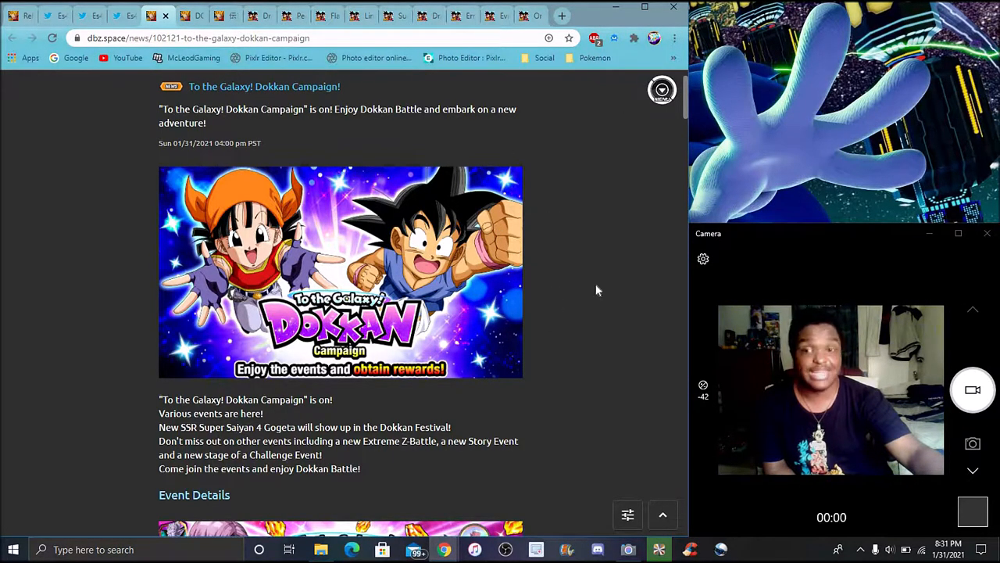
pyautogui.moveTo(585, 243)
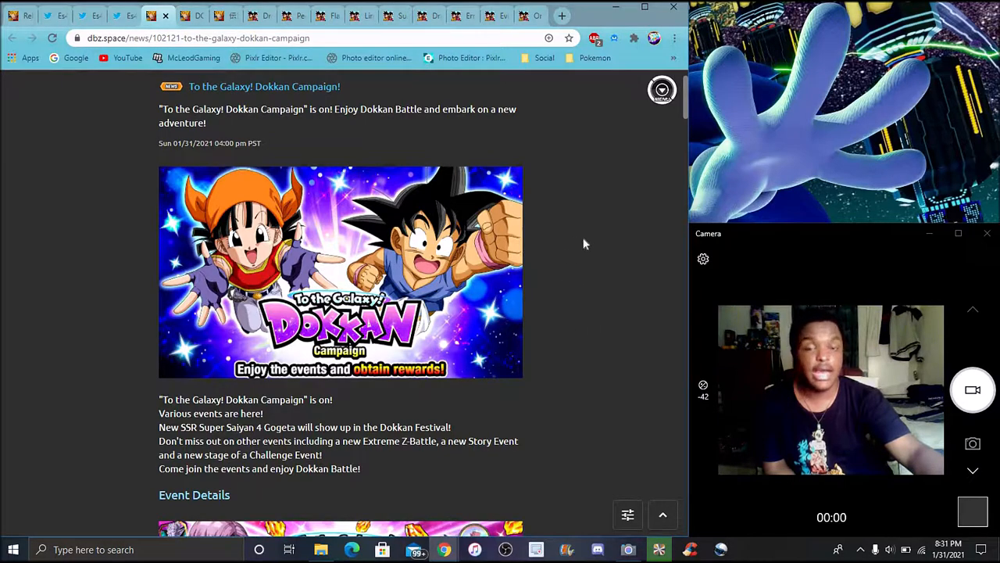
pyautogui.moveTo(559, 364)
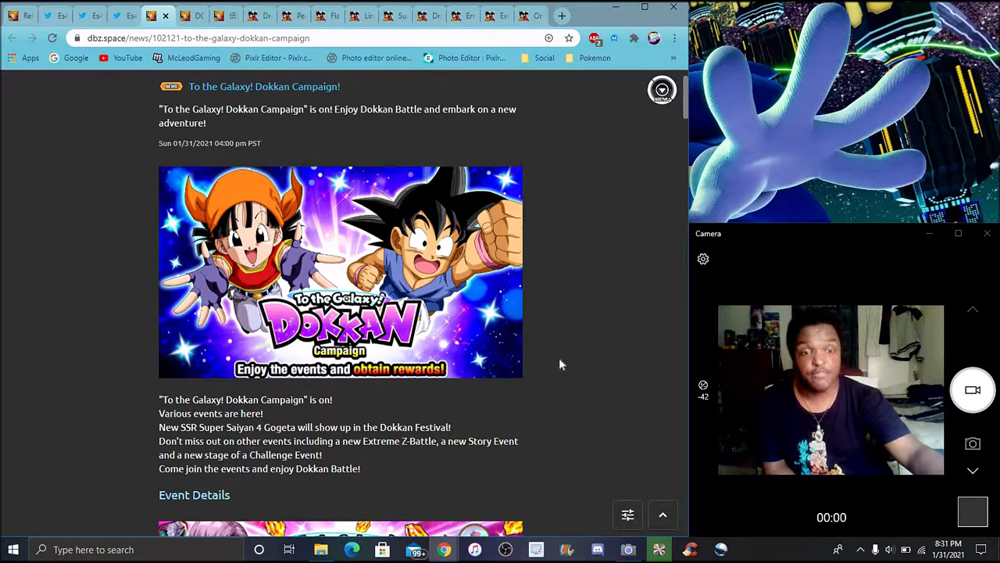
# - Read down past the campaign header to the login bonus, special missions and training success-rate banners
pyautogui.scroll(-3)
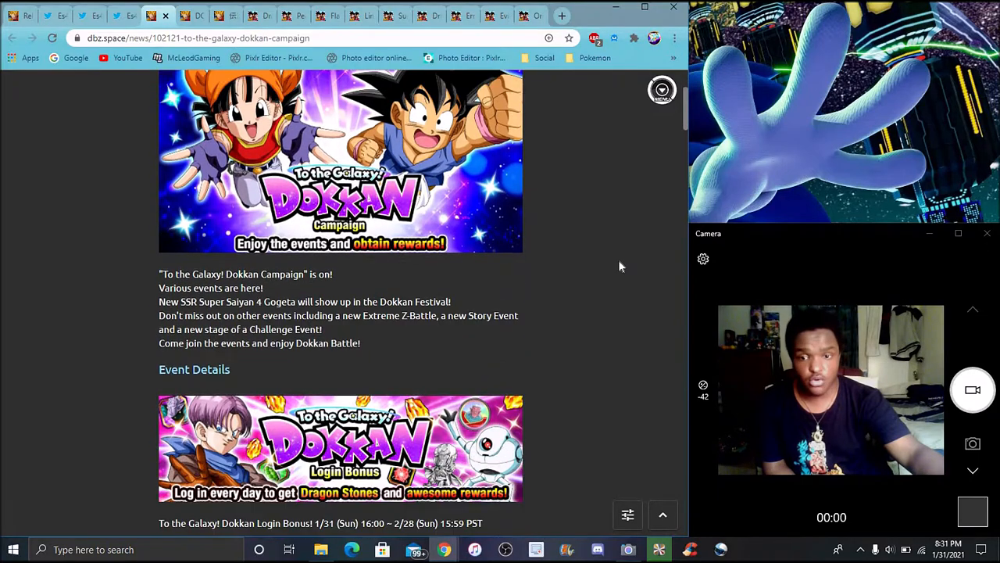
pyautogui.scroll(-3)
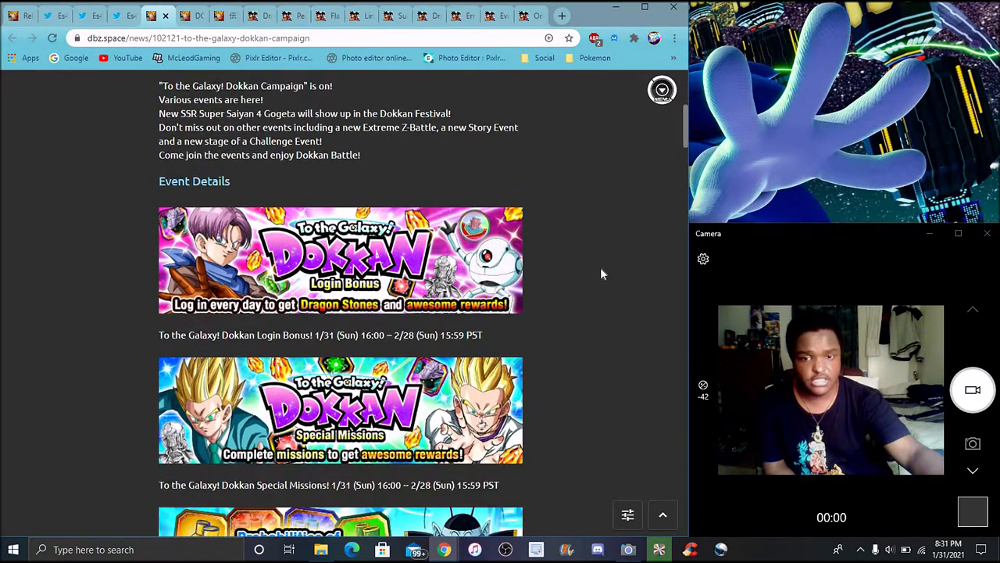
pyautogui.scroll(-3)
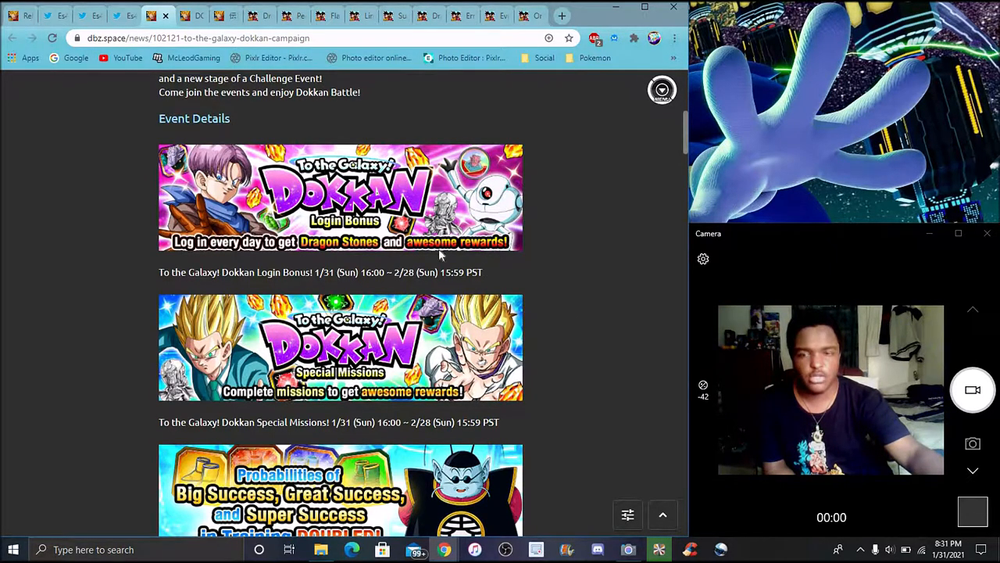
pyautogui.moveTo(575, 253)
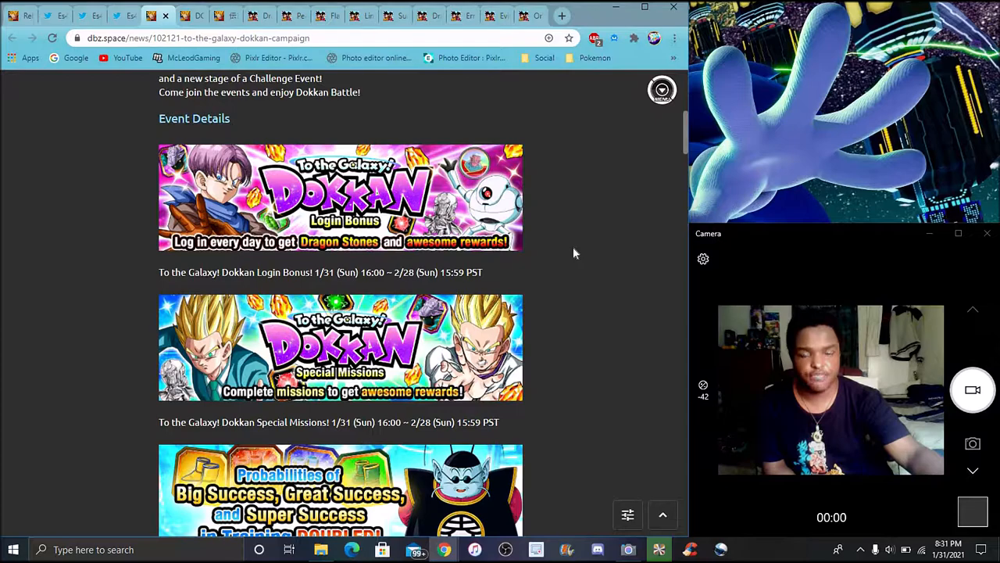
pyautogui.moveTo(587, 285)
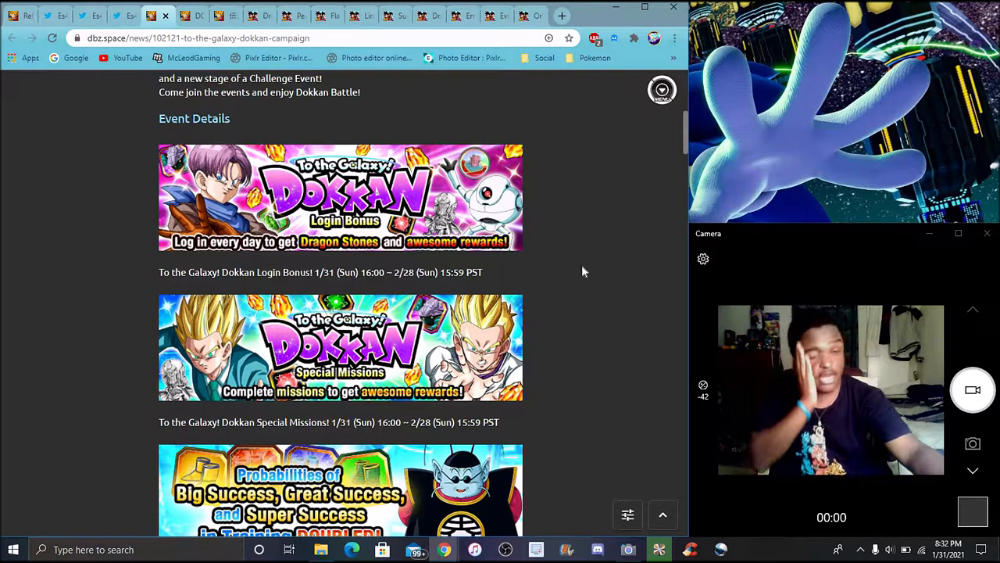
pyautogui.scroll(-3)
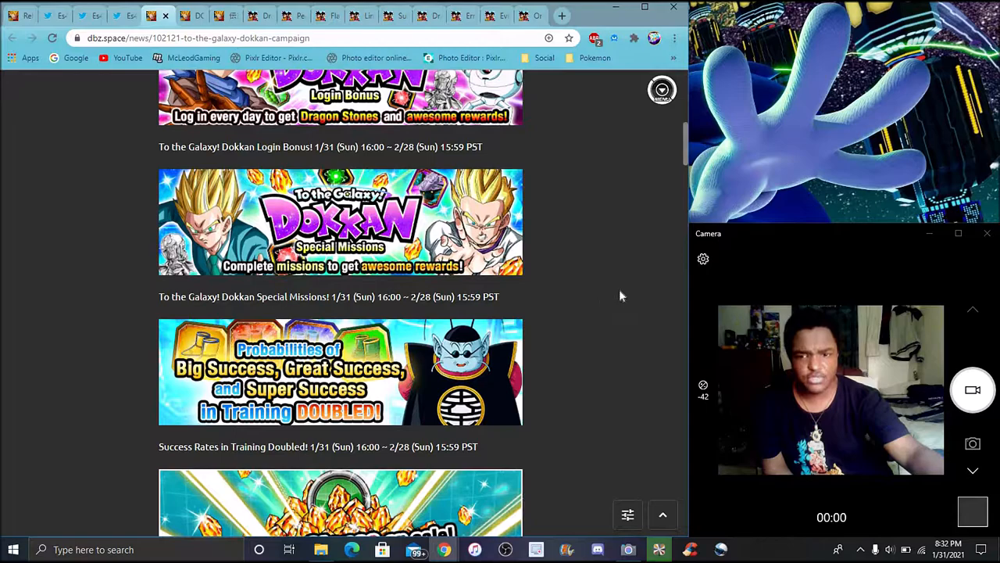
# - Read down past Dragon Stones On Sale to the Dokkan Festival, Giant Ape Power and Mysterious Ritual summons
pyautogui.scroll(-3)
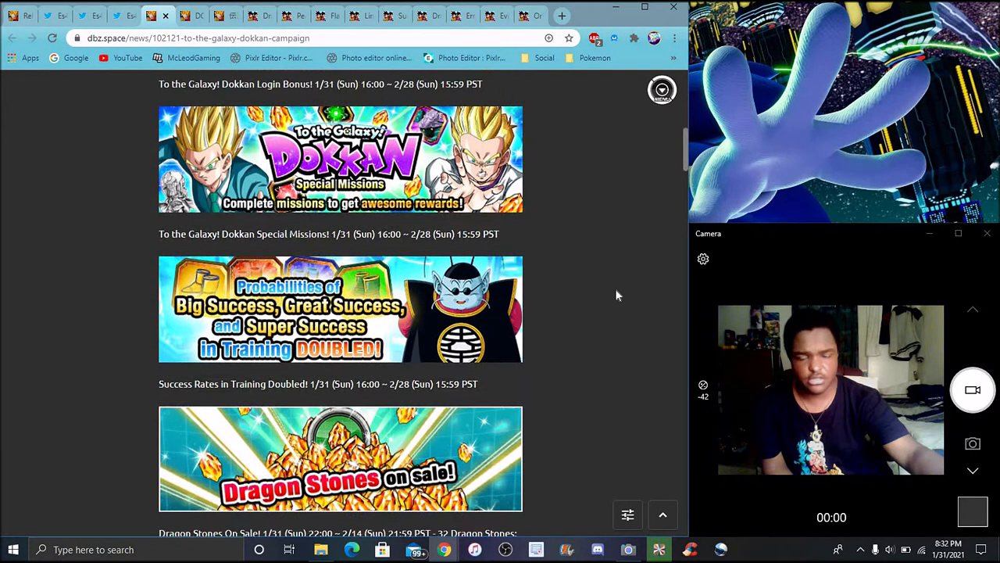
pyautogui.scroll(-3)
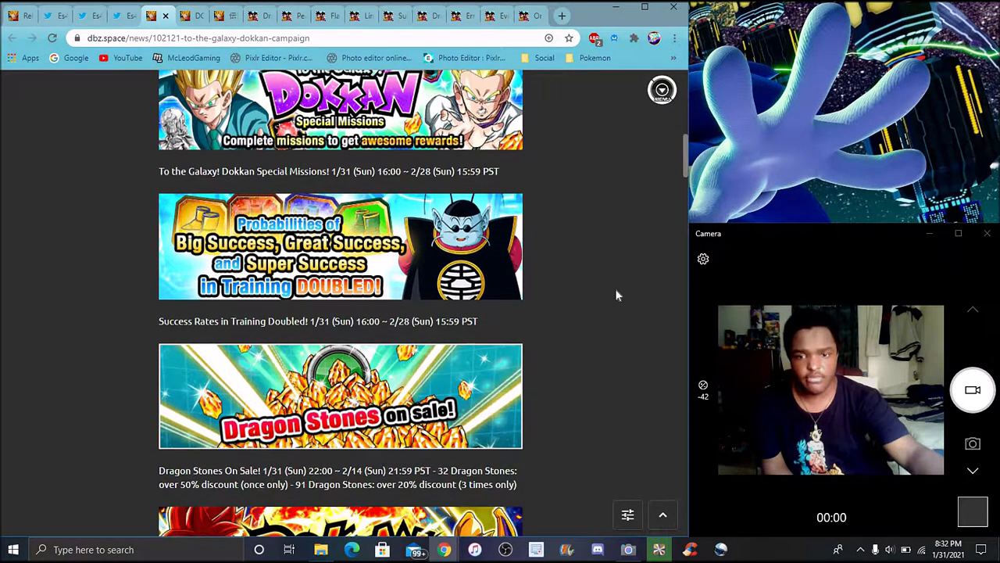
pyautogui.scroll(-3)
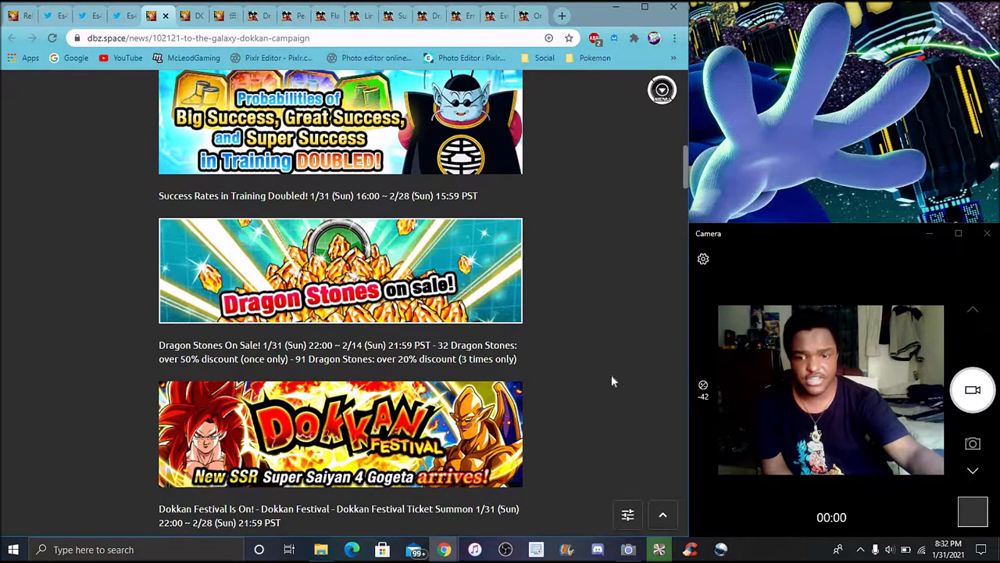
pyautogui.scroll(-3)
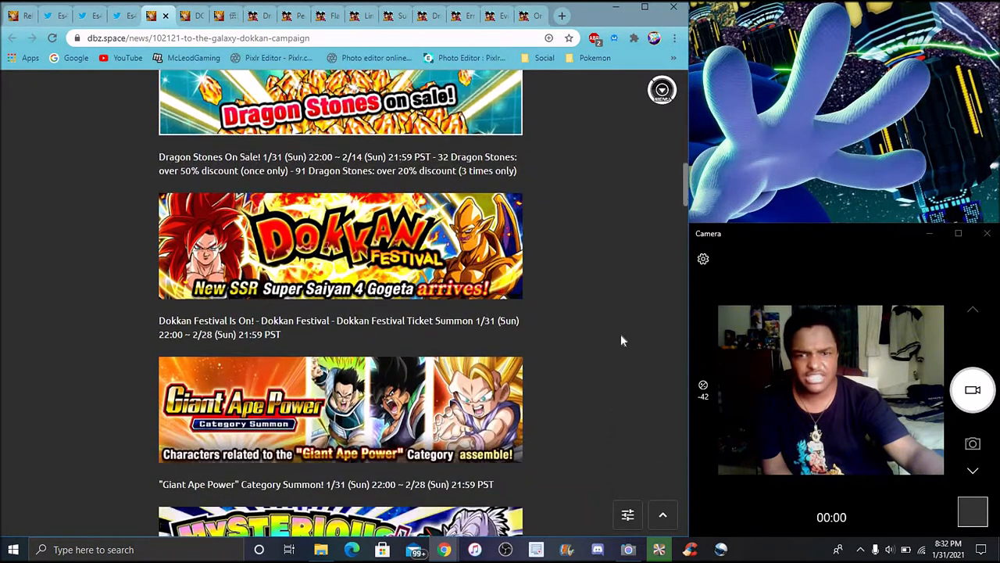
pyautogui.scroll(-3)
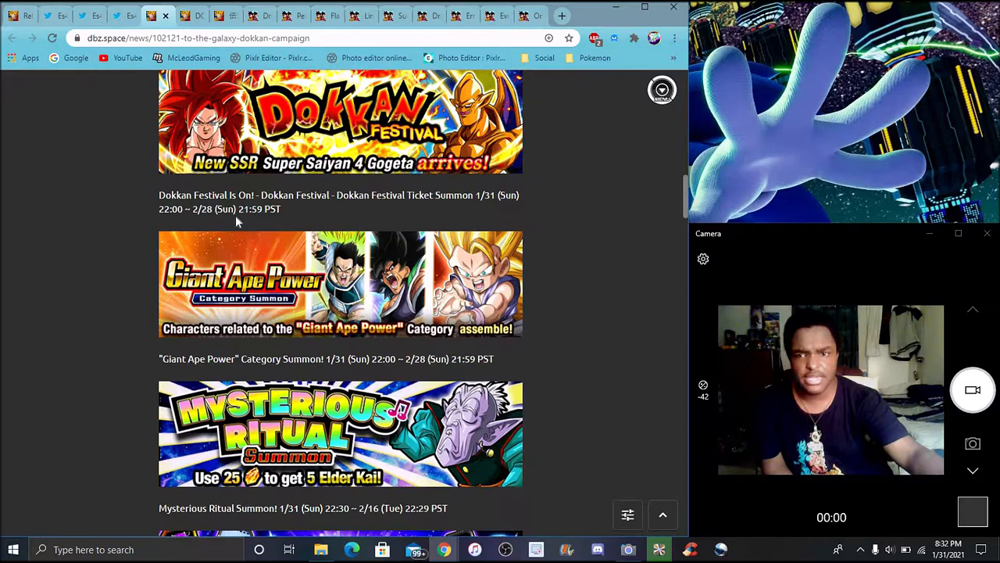
pyautogui.moveTo(575, 232)
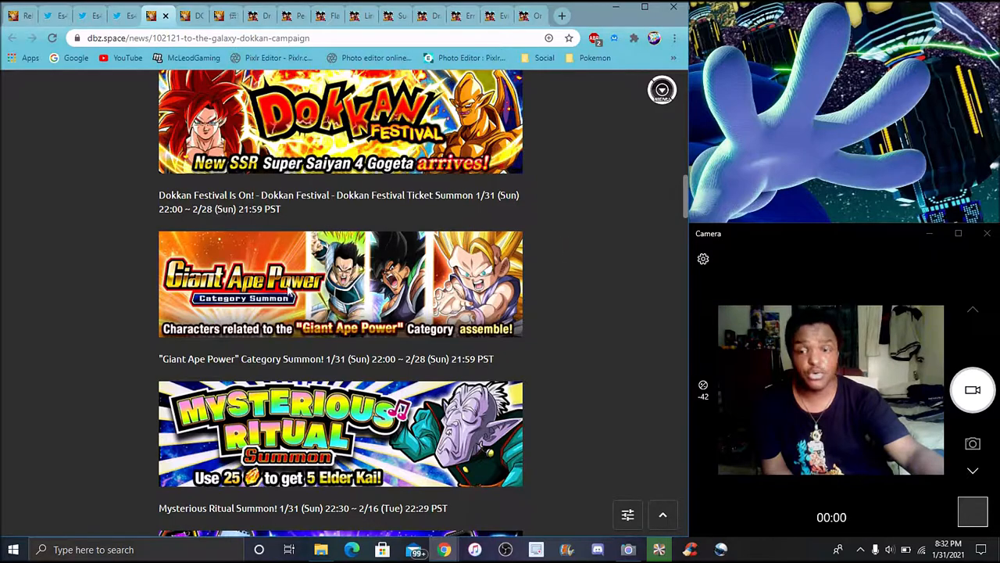
pyautogui.moveTo(581, 242)
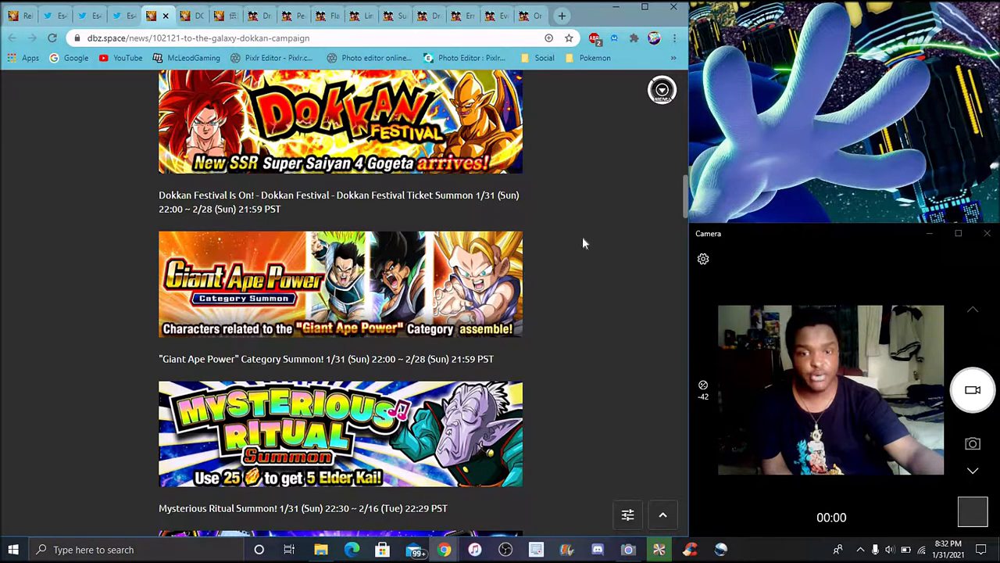
pyautogui.scroll(-3)
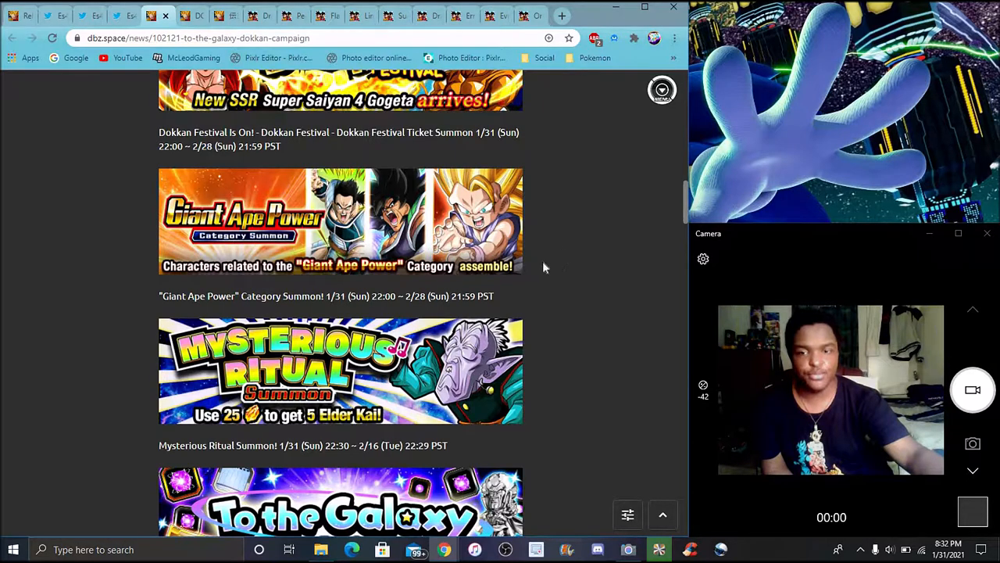
pyautogui.moveTo(551, 240)
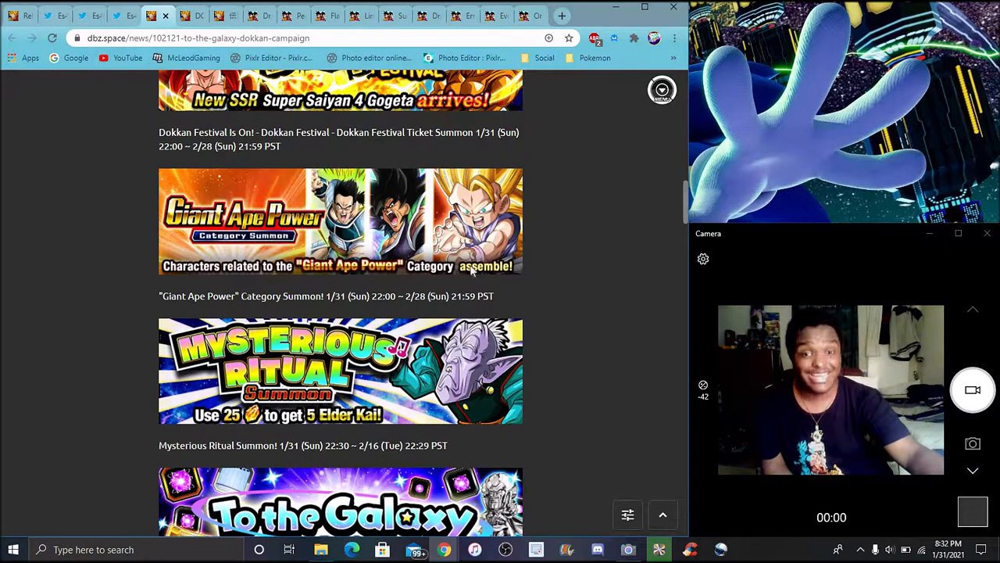
pyautogui.moveTo(584, 269)
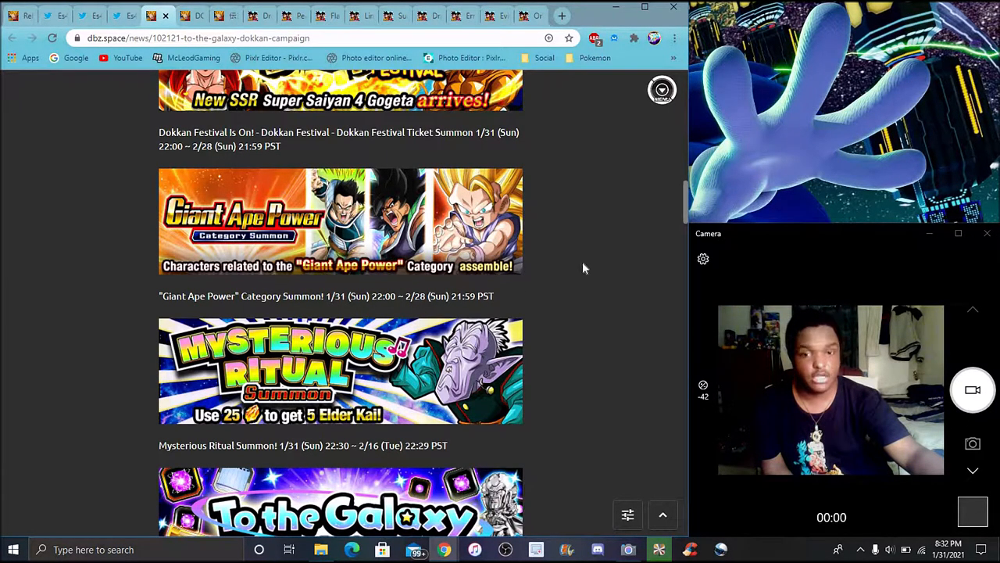
pyautogui.moveTo(589, 265)
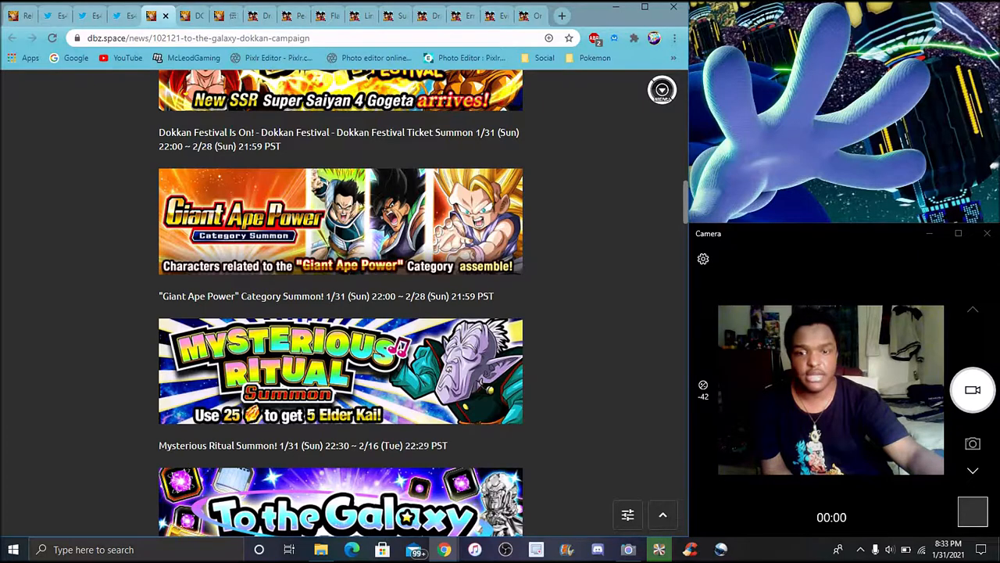
pyautogui.moveTo(478, 447)
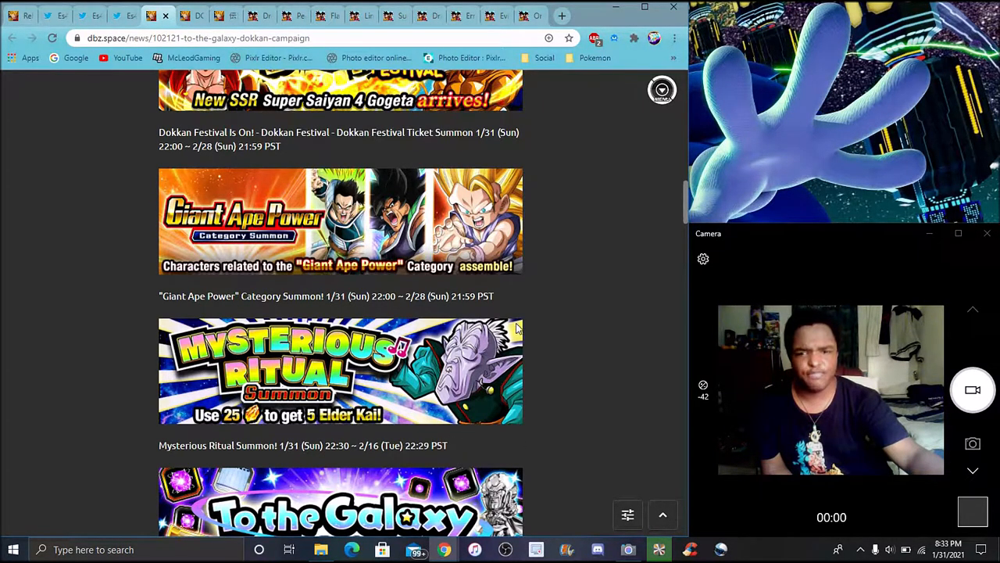
pyautogui.moveTo(406, 306)
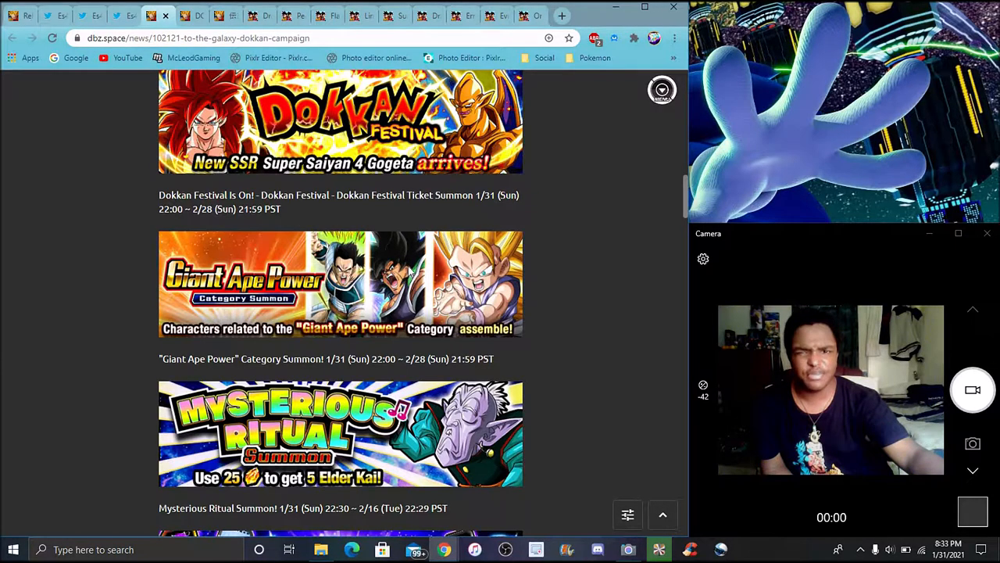
pyautogui.moveTo(398, 262)
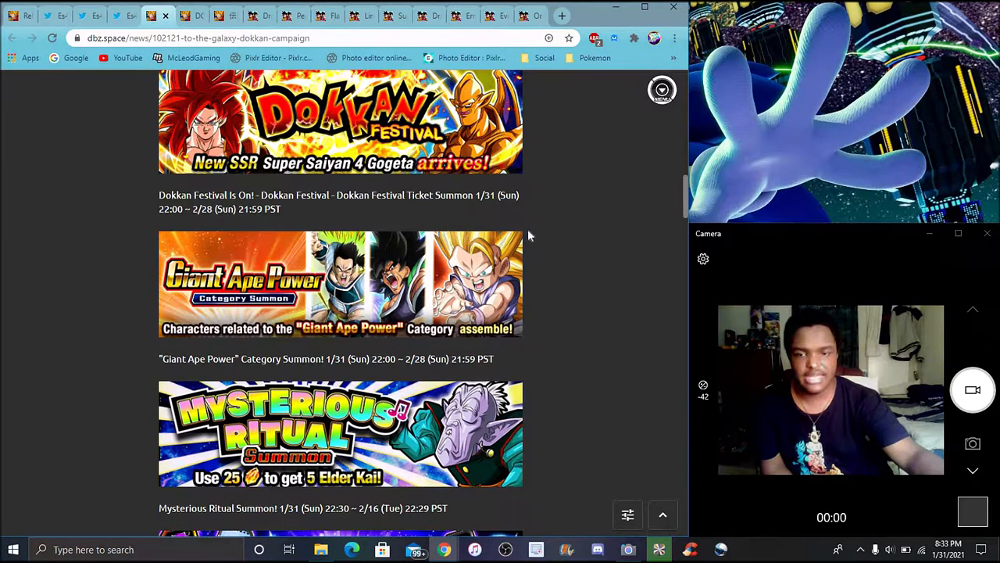
# - Read down from the To the Galaxy Pack through the Time Travelers and Revenge summon banners
pyautogui.scroll(-3)
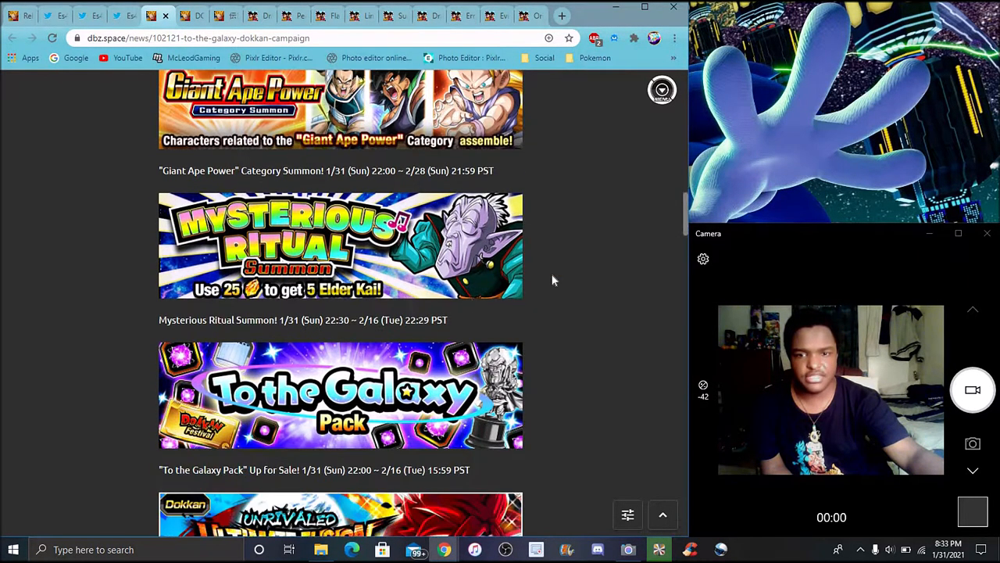
pyautogui.scroll(-3)
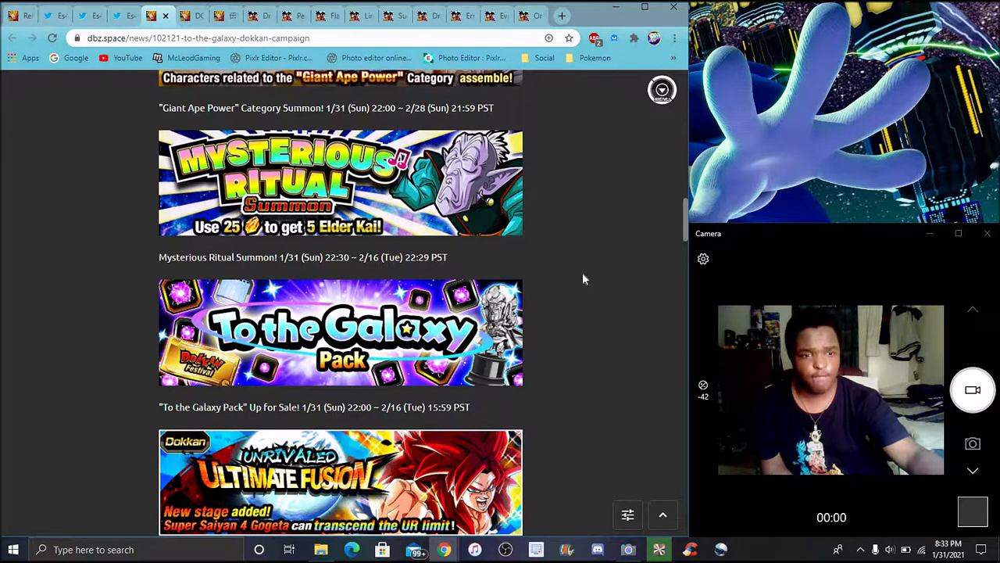
pyautogui.moveTo(572, 312)
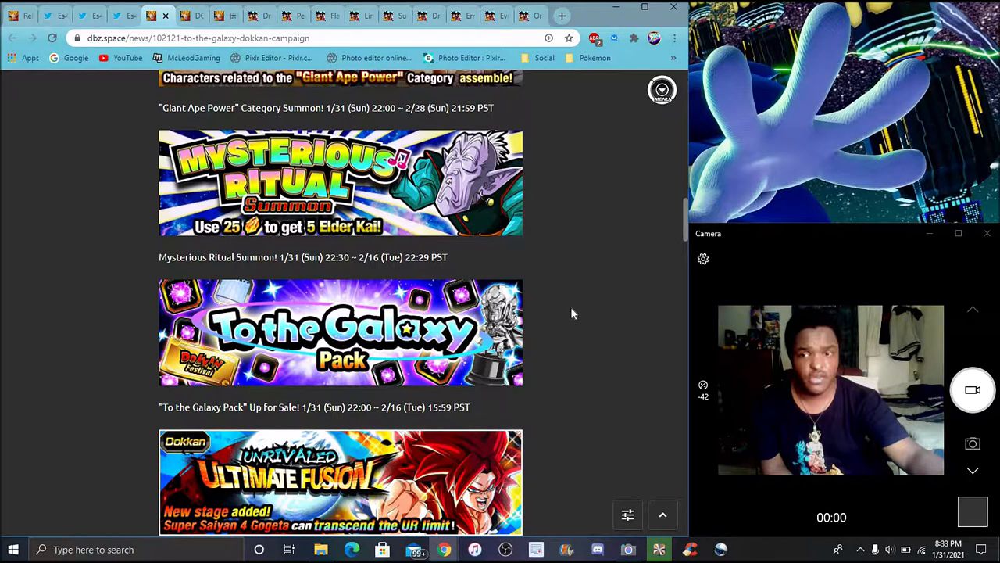
pyautogui.moveTo(597, 334)
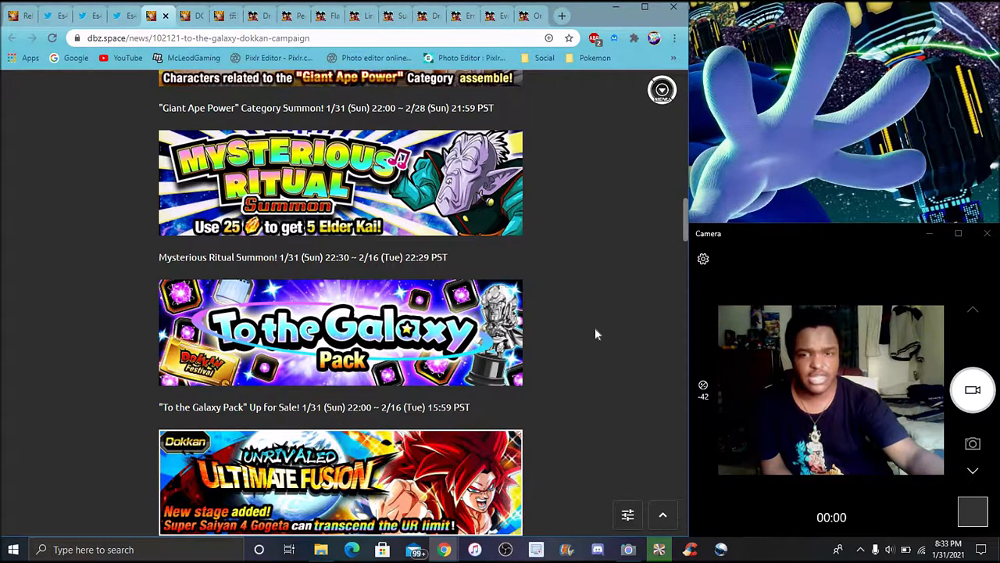
pyautogui.moveTo(543, 345)
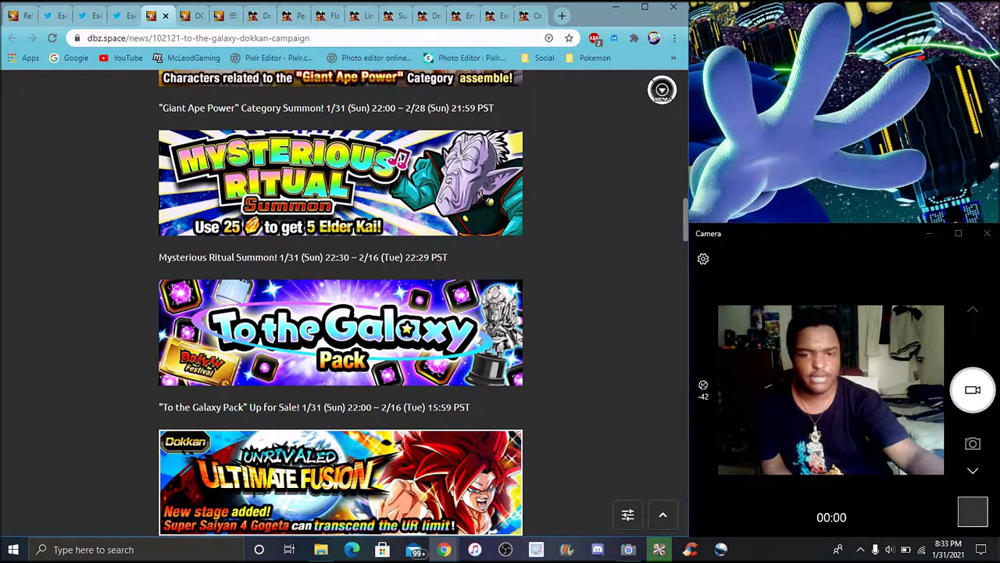
pyautogui.scroll(-3)
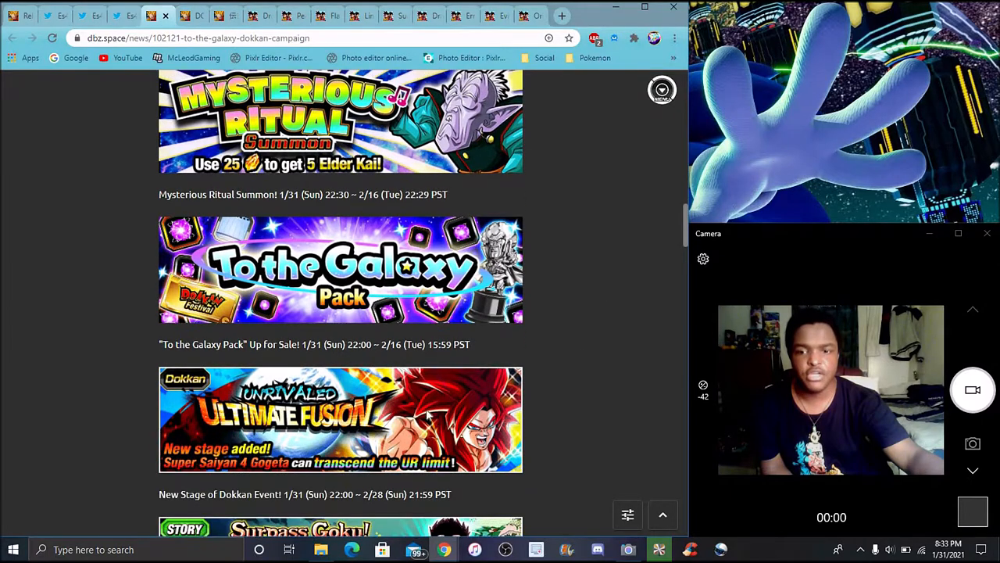
pyautogui.scroll(-3)
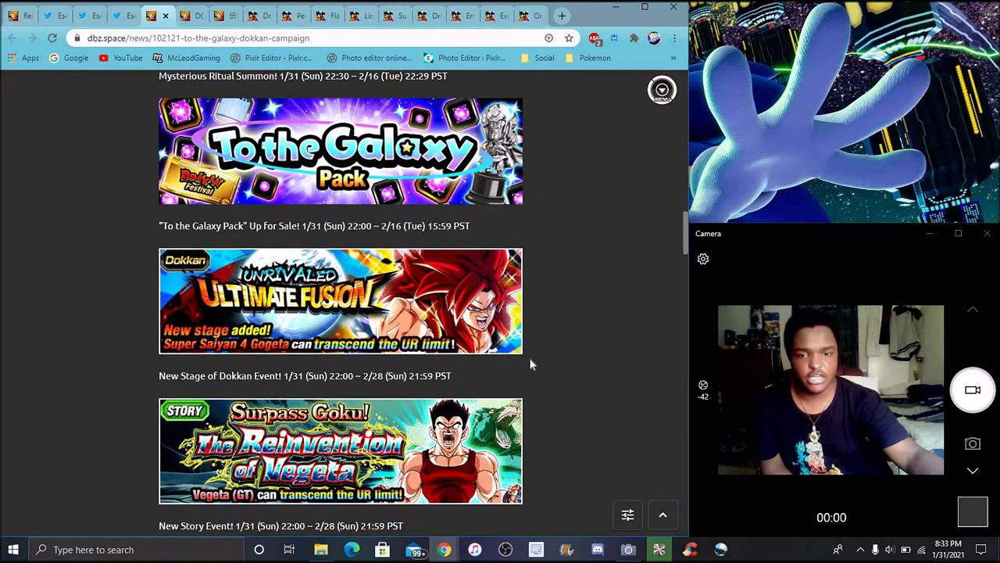
pyautogui.scroll(-3)
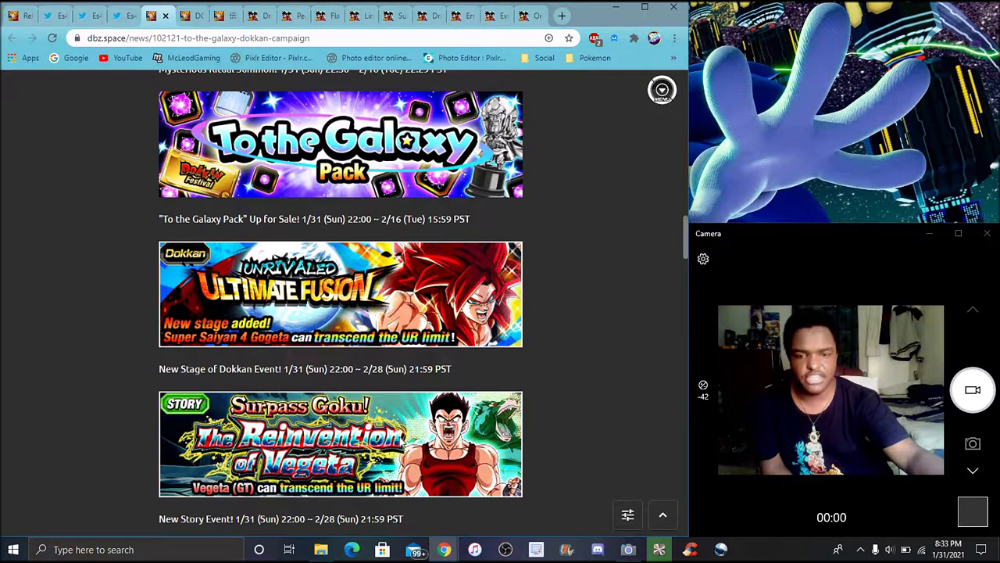
pyautogui.moveTo(559, 379)
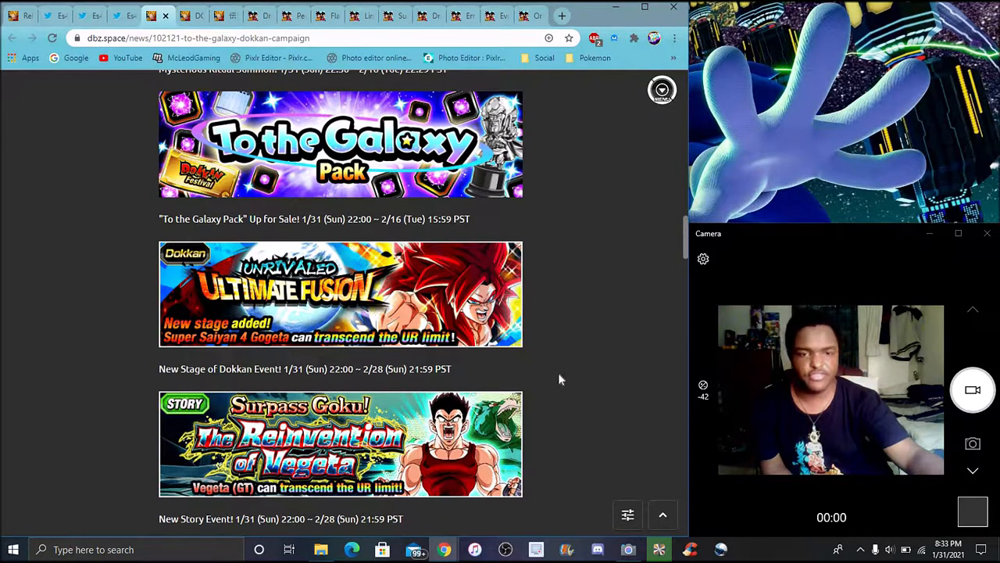
pyautogui.moveTo(591, 327)
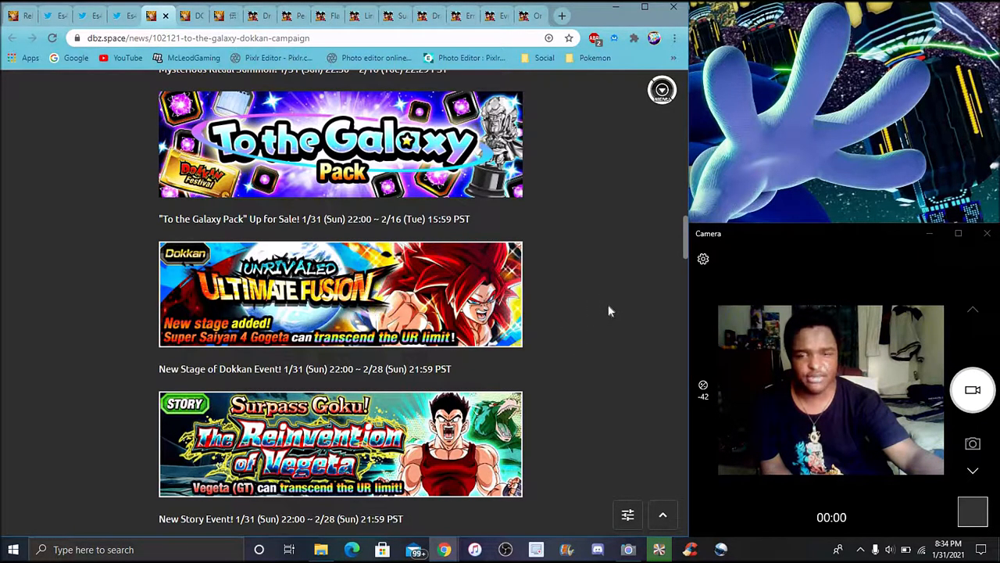
pyautogui.scroll(-3)
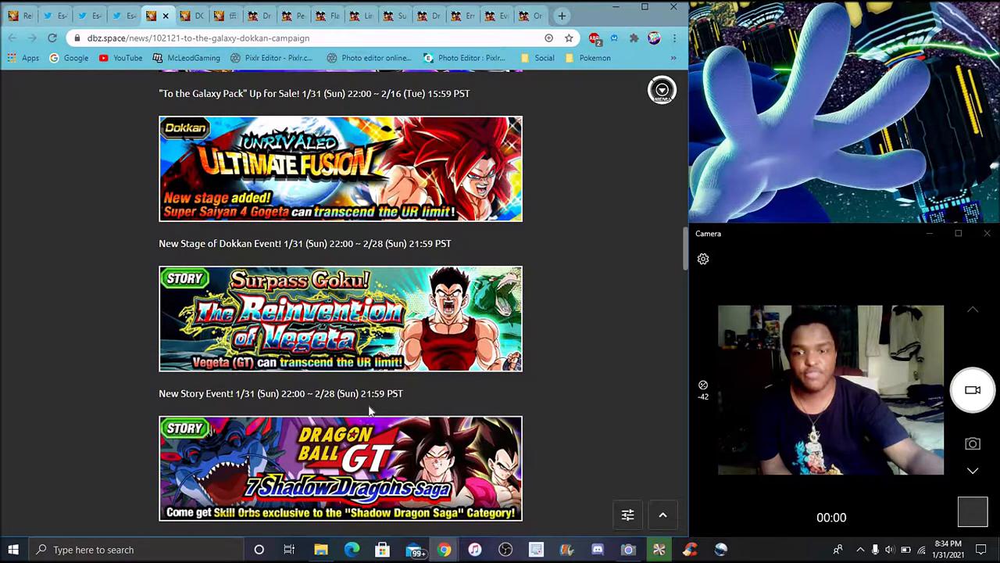
pyautogui.scroll(-3)
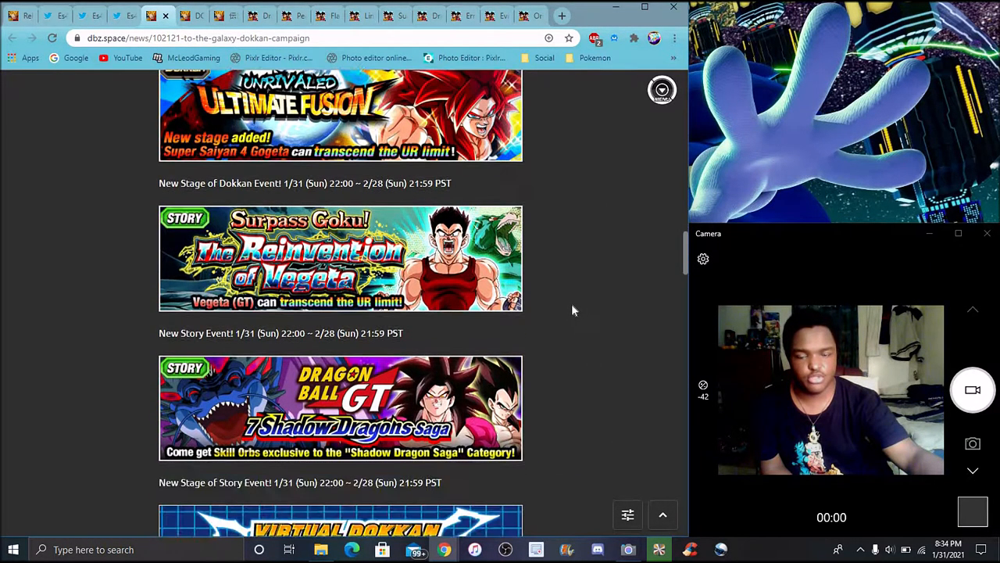
pyautogui.scroll(-3)
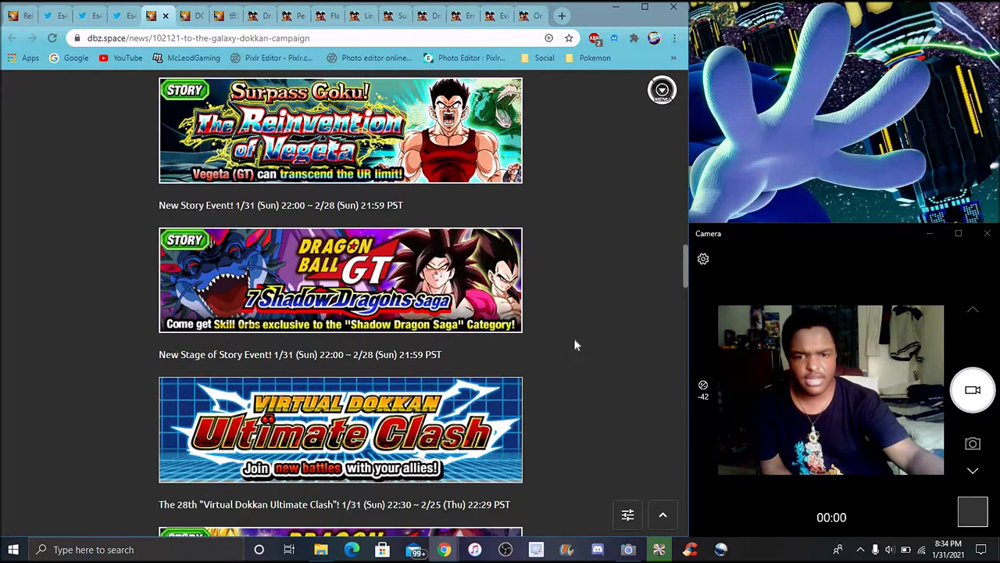
# - Continue past the Extreme Z-Battle to the daily Mystery Warrior and Super Awakening Dokkan events
pyautogui.scroll(-3)
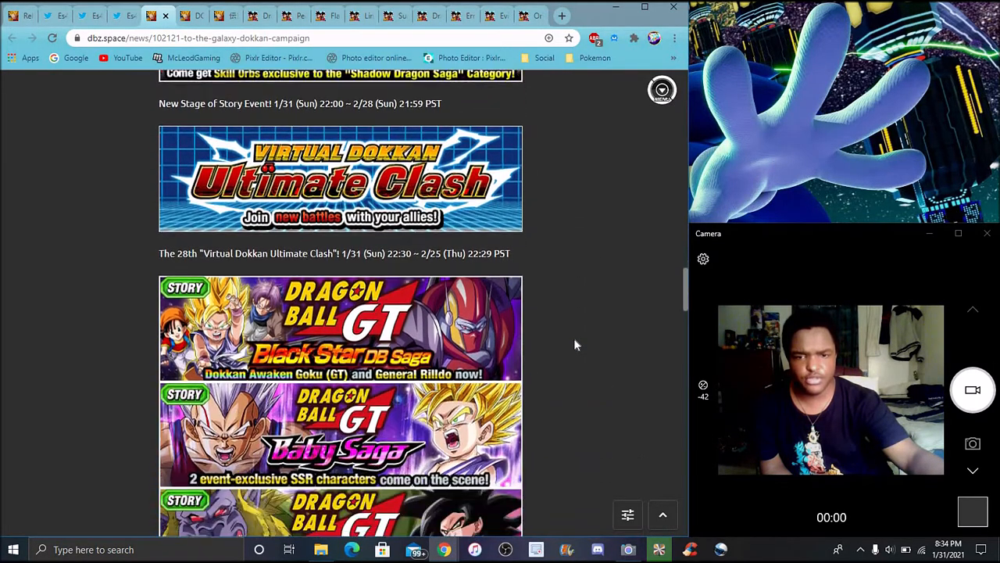
pyautogui.scroll(-3)
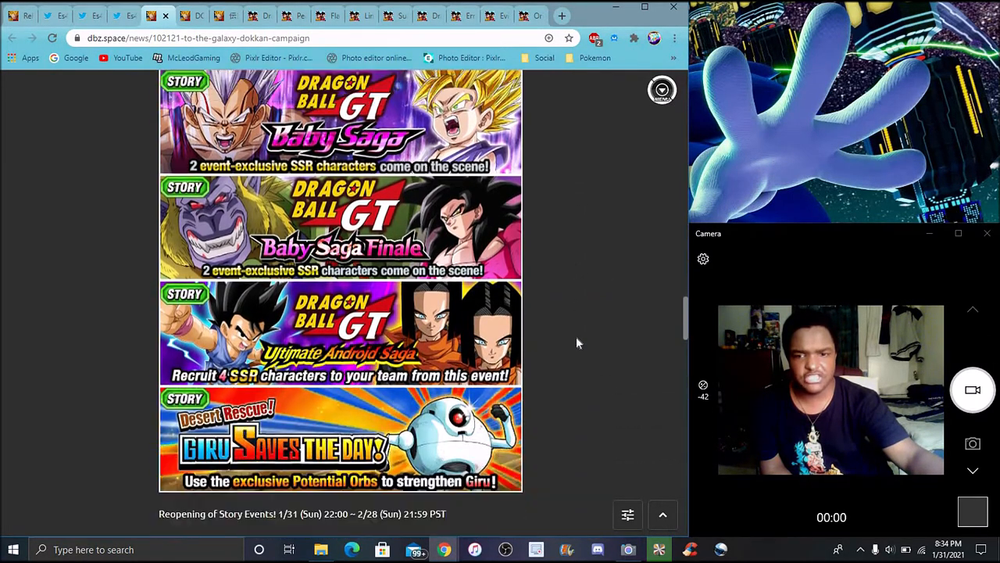
pyautogui.scroll(-3)
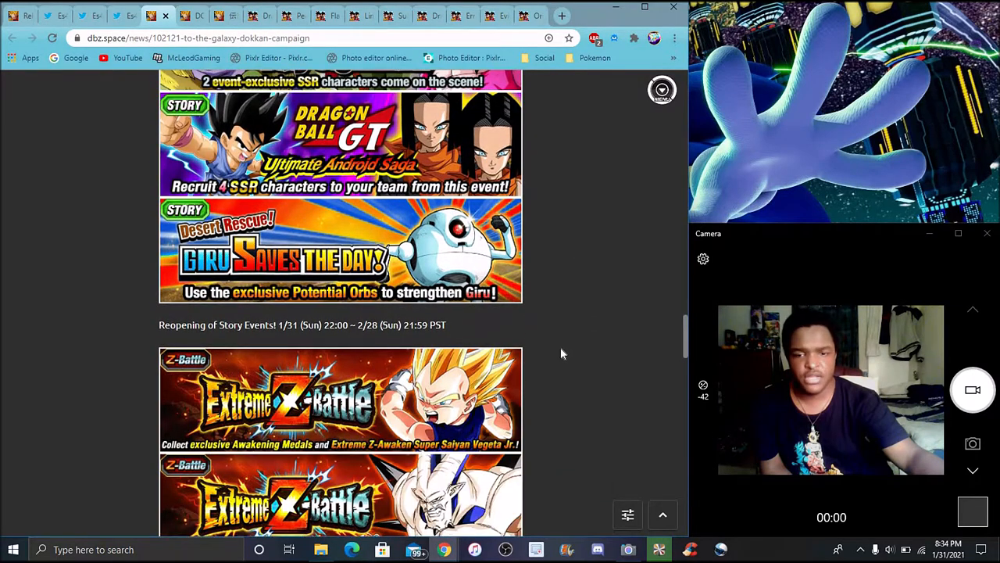
pyautogui.scroll(-3)
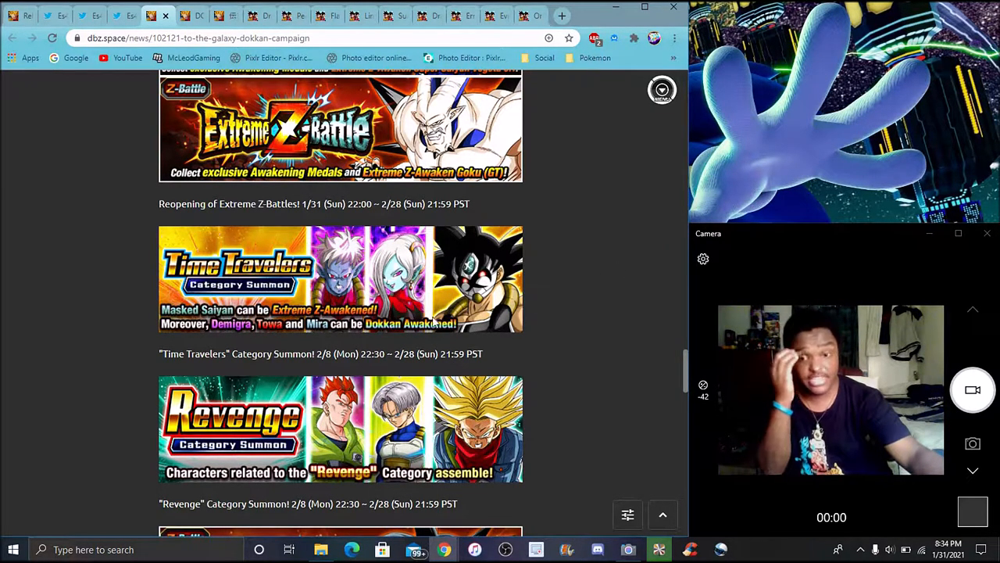
pyautogui.moveTo(612, 311)
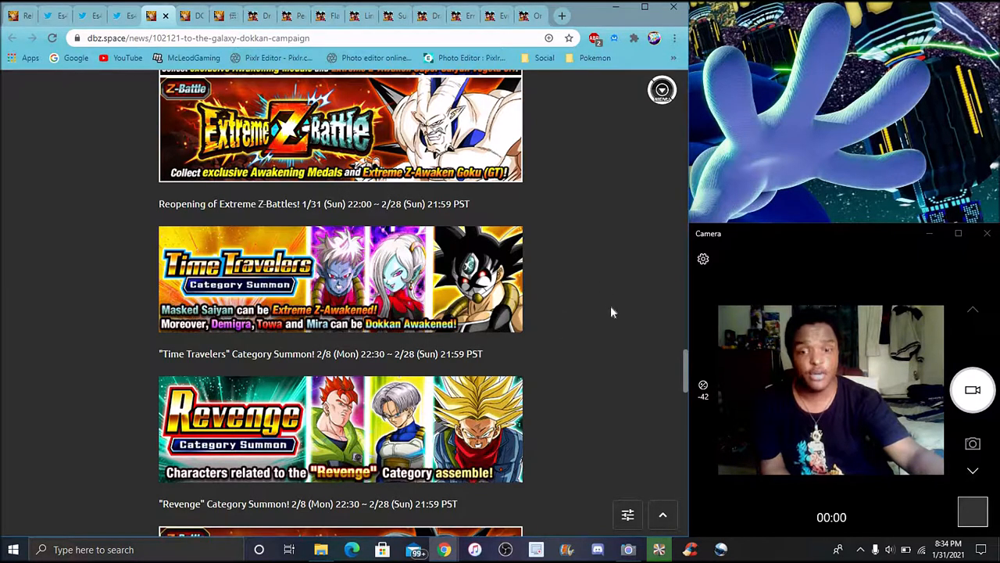
pyautogui.scroll(-3)
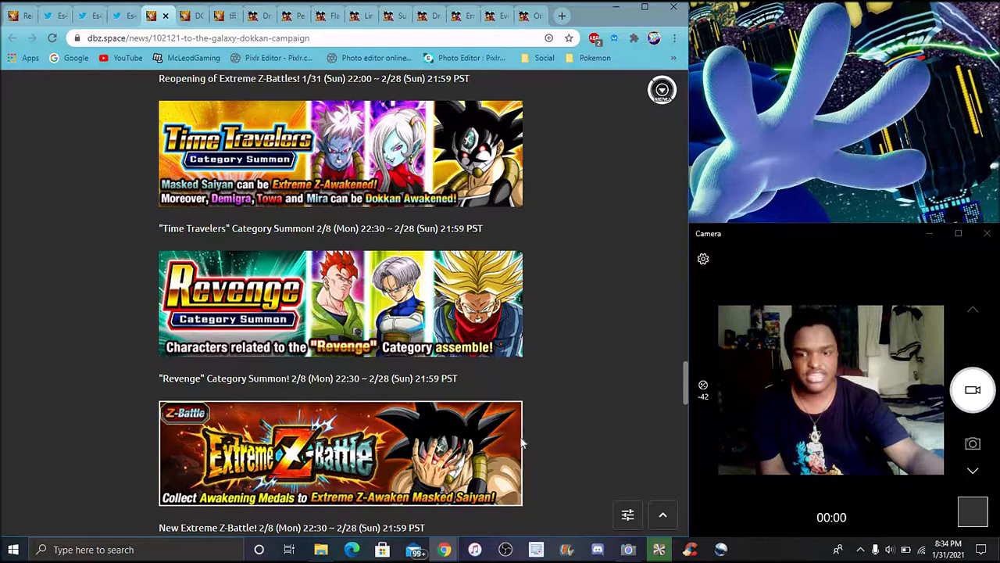
pyautogui.moveTo(622, 294)
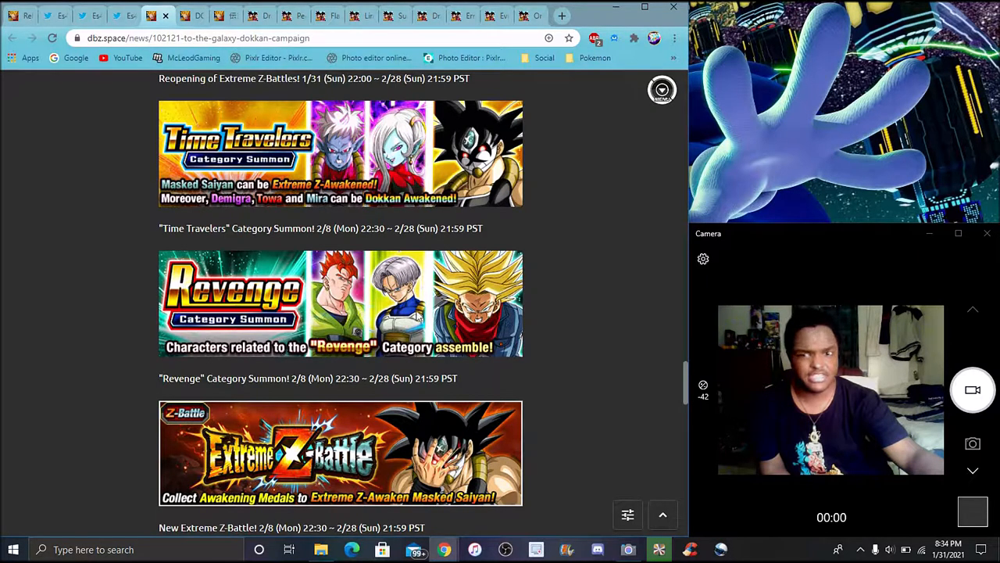
pyautogui.scroll(-3)
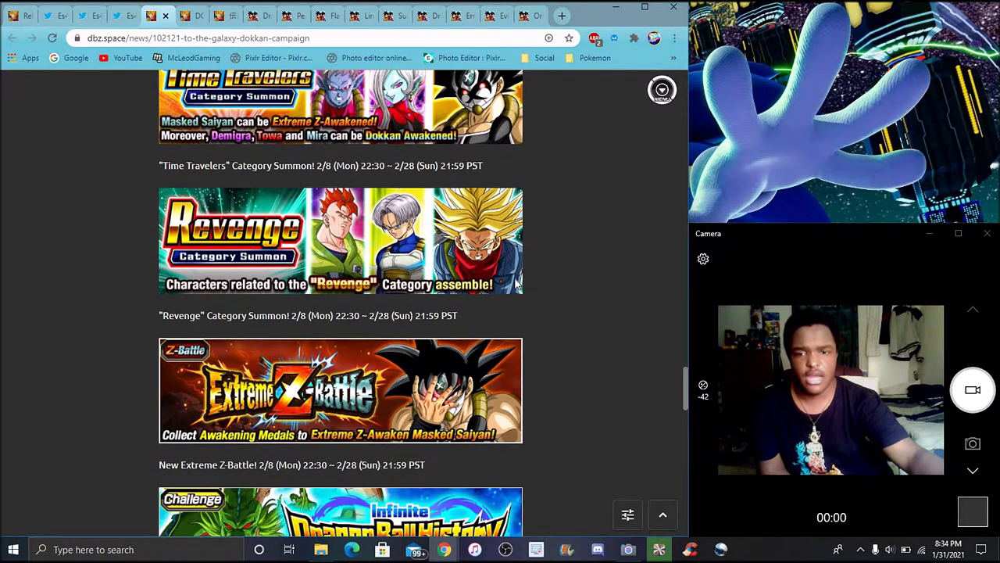
pyautogui.scroll(-3)
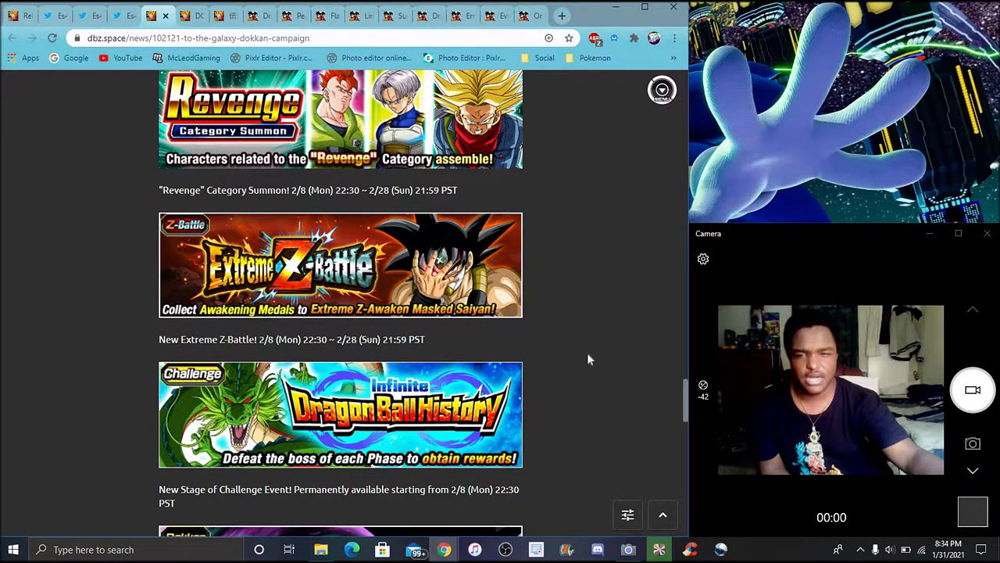
pyautogui.moveTo(610, 335)
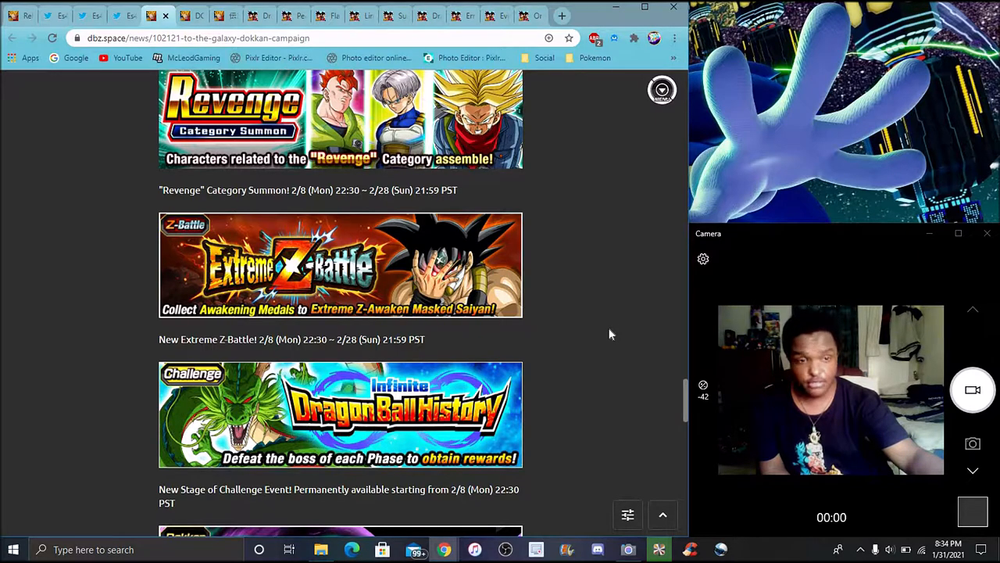
pyautogui.scroll(-3)
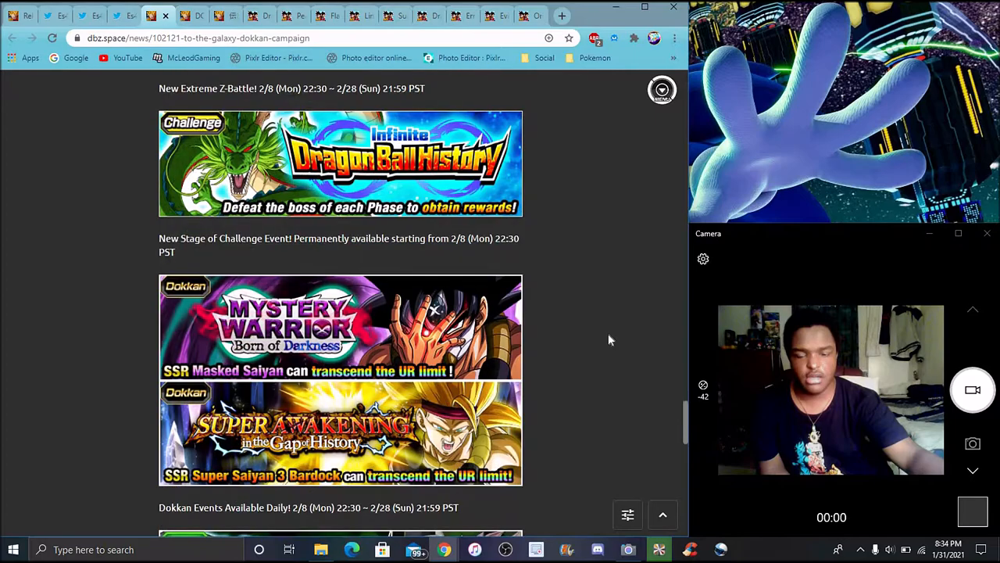
pyautogui.scroll(-3)
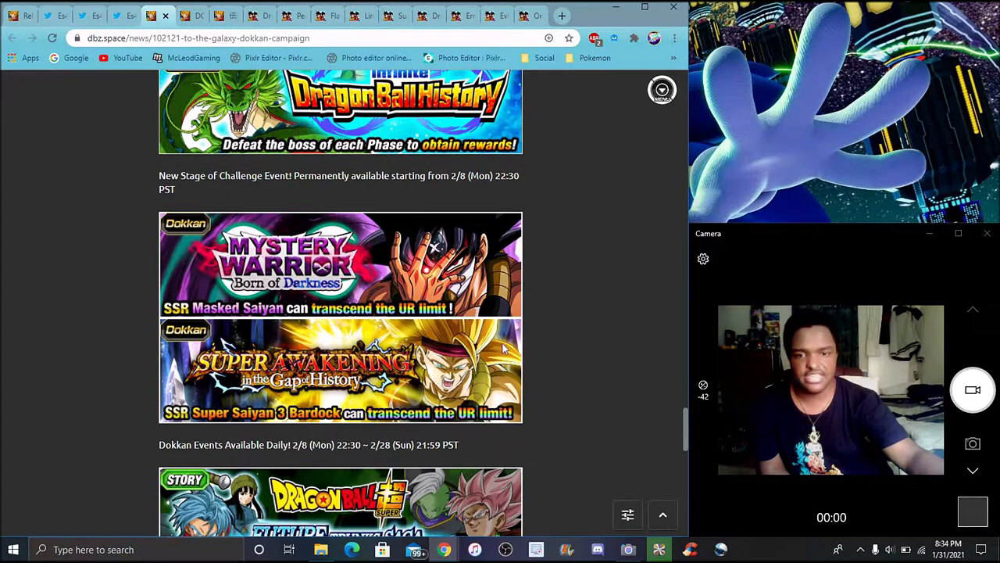
pyautogui.moveTo(535, 372)
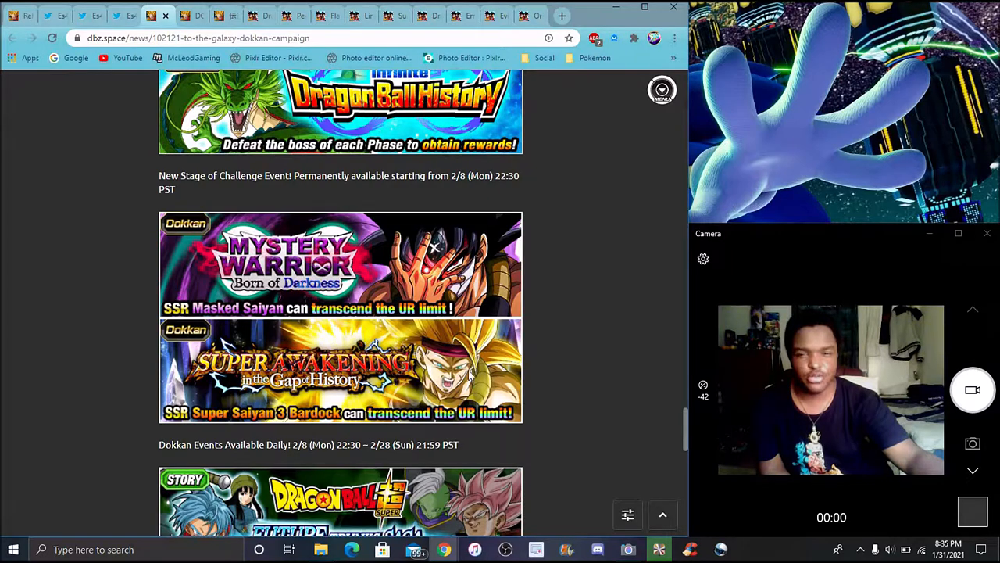
# - Read down past Future Trunks, Magical Girl Fighters and Extreme Z-Area, then back up to the Giru reopening banner
pyautogui.scroll(-3)
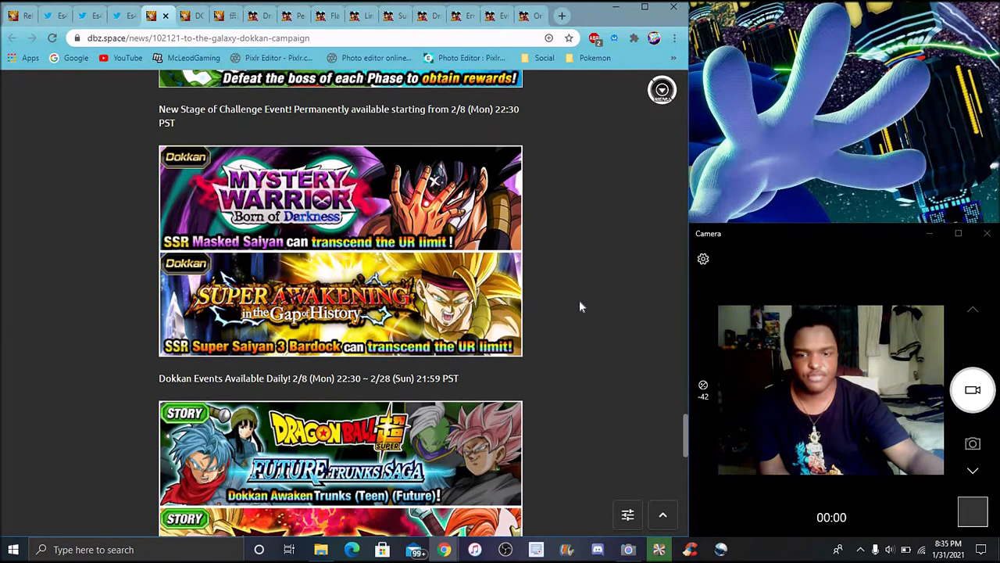
pyautogui.scroll(-3)
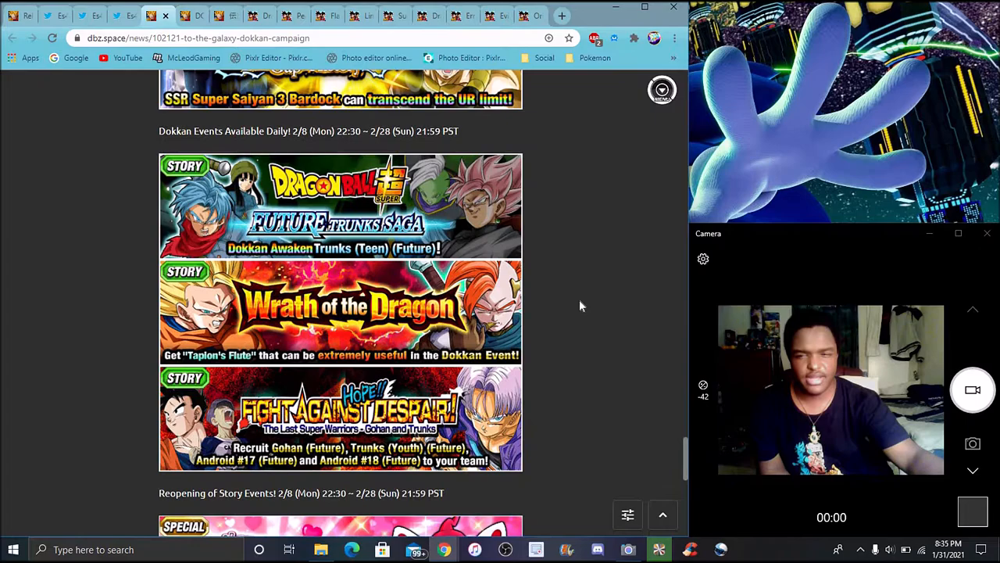
pyautogui.scroll(-3)
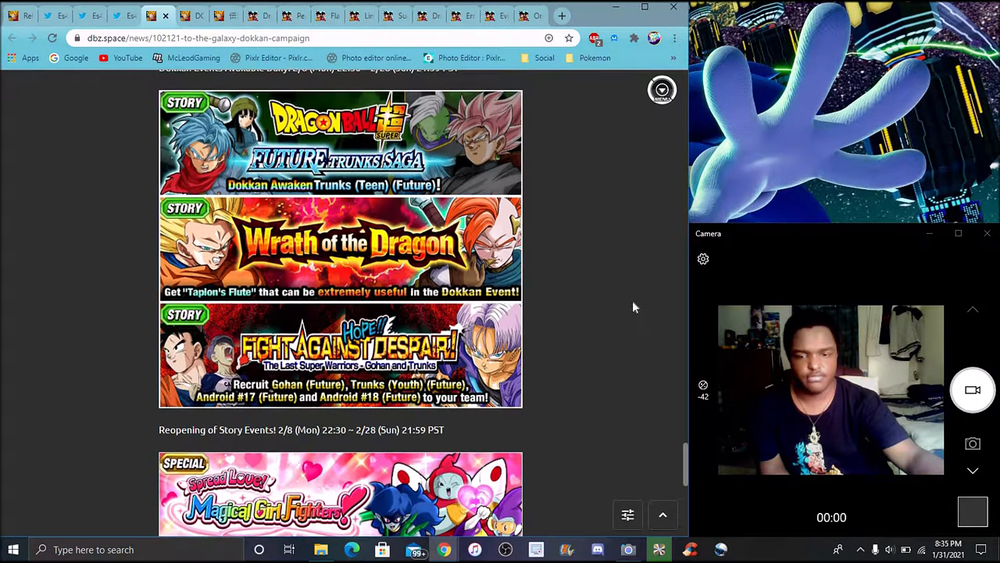
pyautogui.scroll(-3)
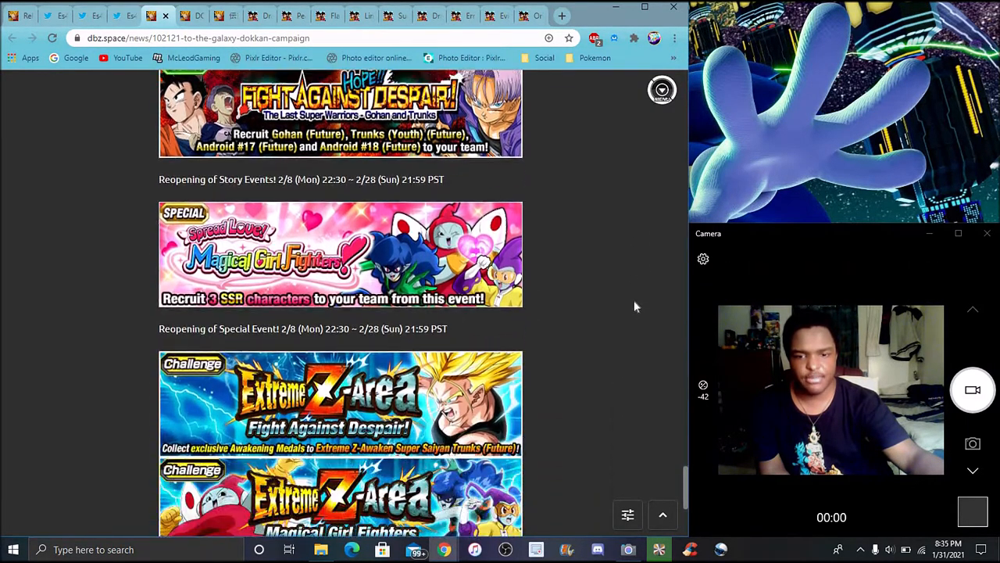
pyautogui.scroll(-3)
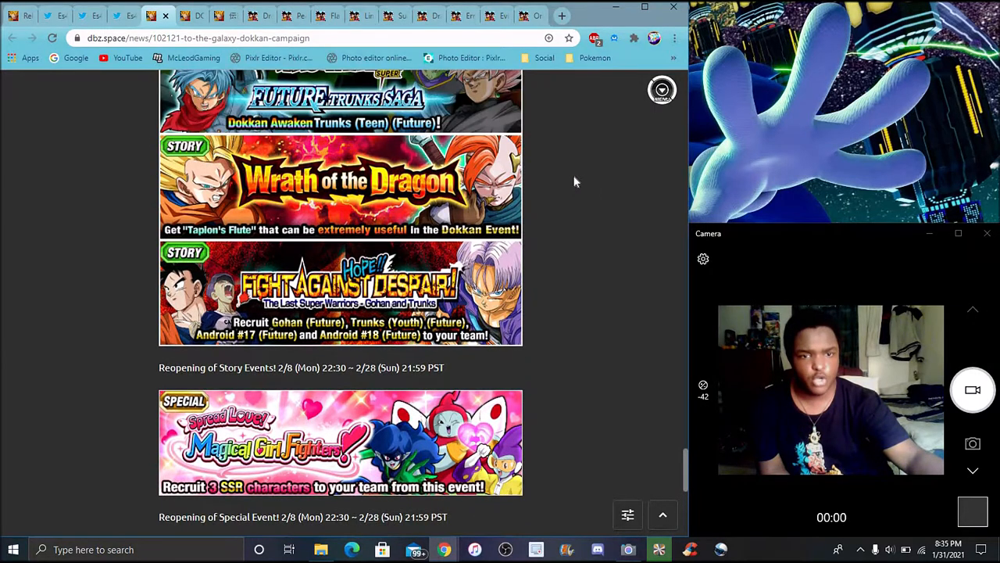
pyautogui.scroll(3)
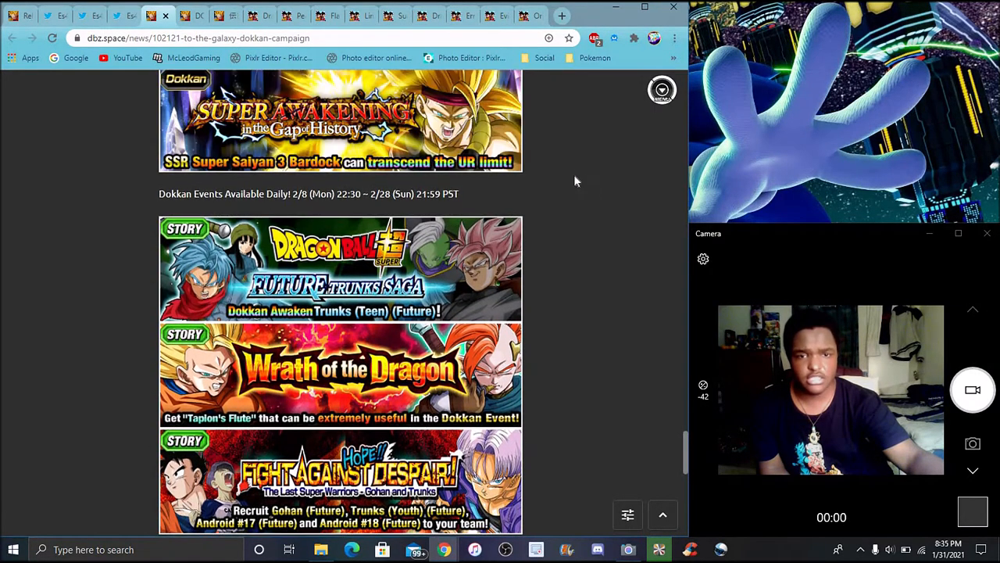
pyautogui.scroll(3)
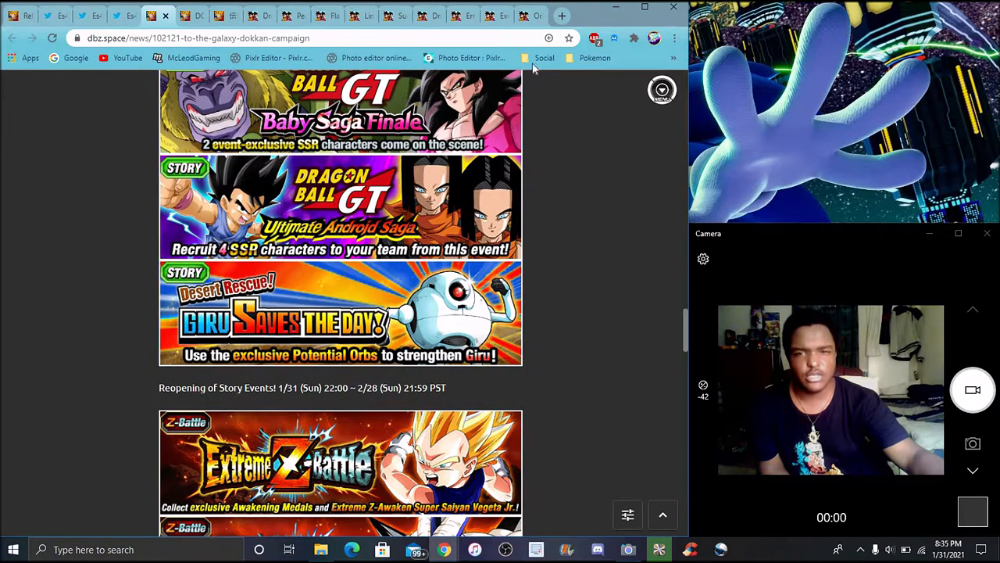
# - Scroll back up the campaign article to its top banner and the Event Details heading
pyautogui.scroll(3)
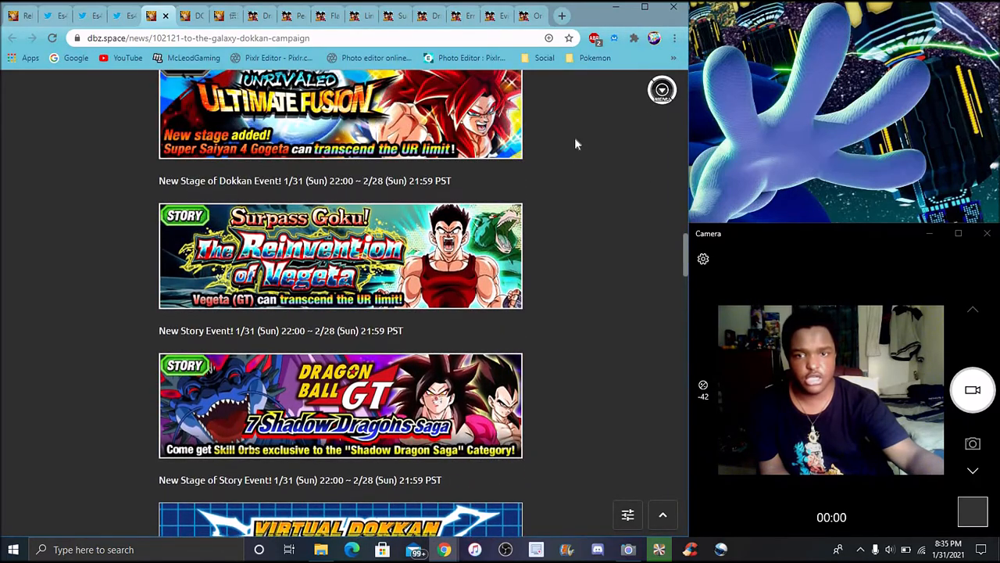
pyautogui.scroll(3)
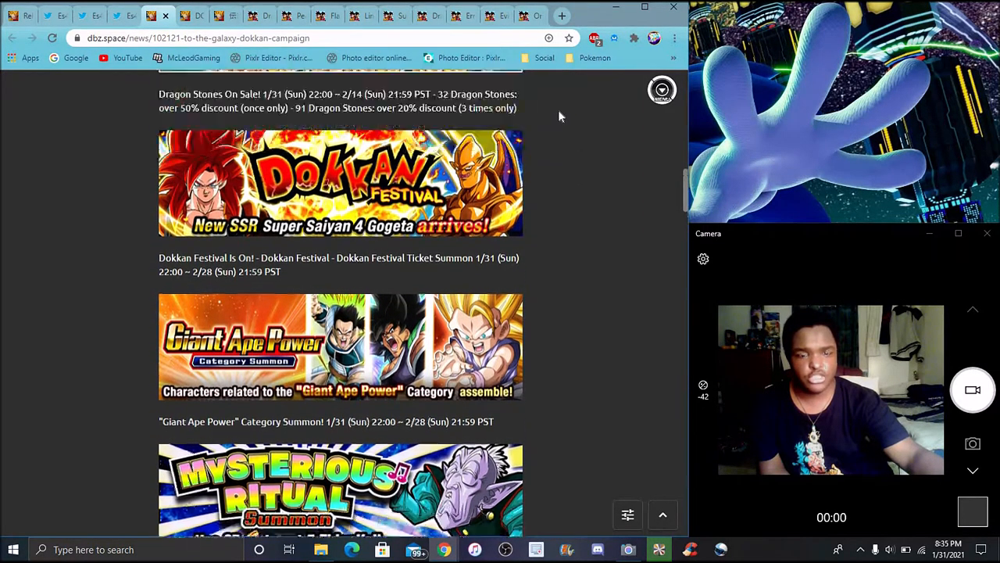
pyautogui.scroll(3)
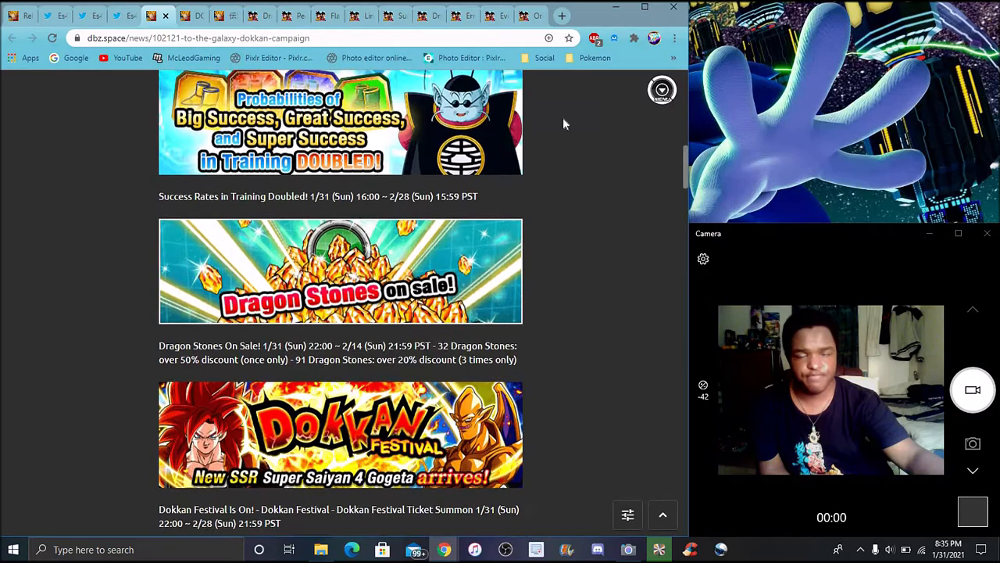
pyautogui.scroll(3)
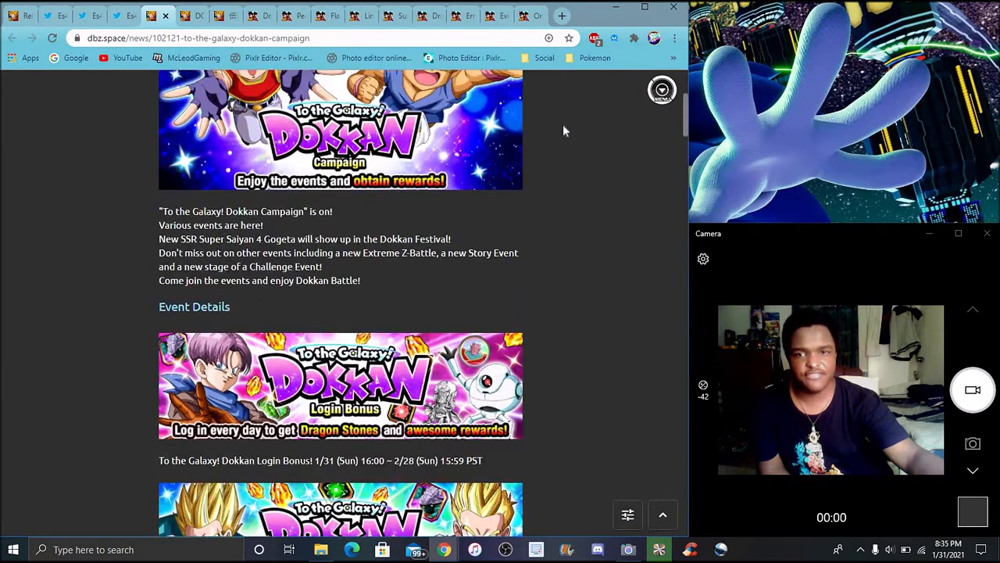
pyautogui.scroll(3)
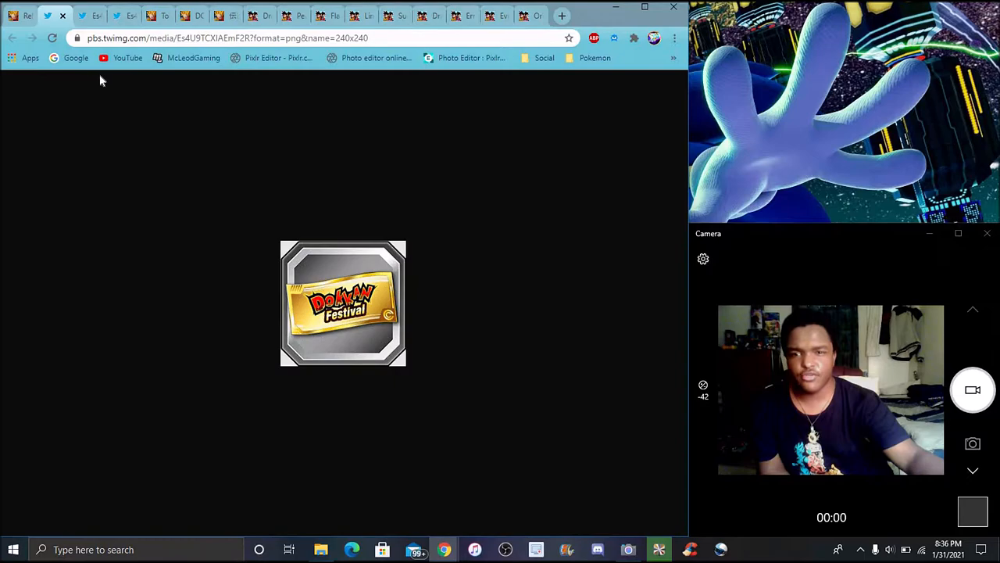
pyautogui.moveTo(450, 322)
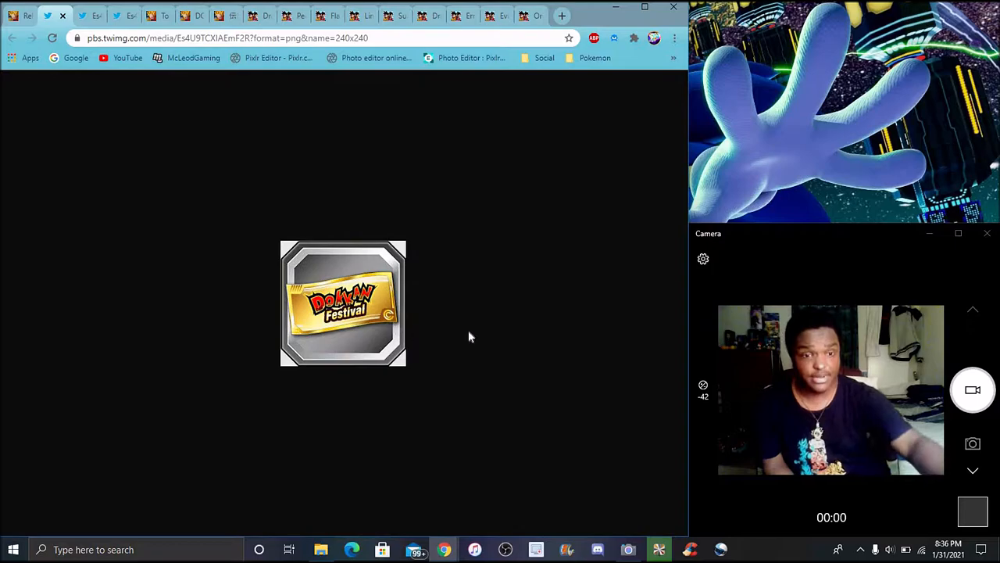
pyautogui.moveTo(493, 345)
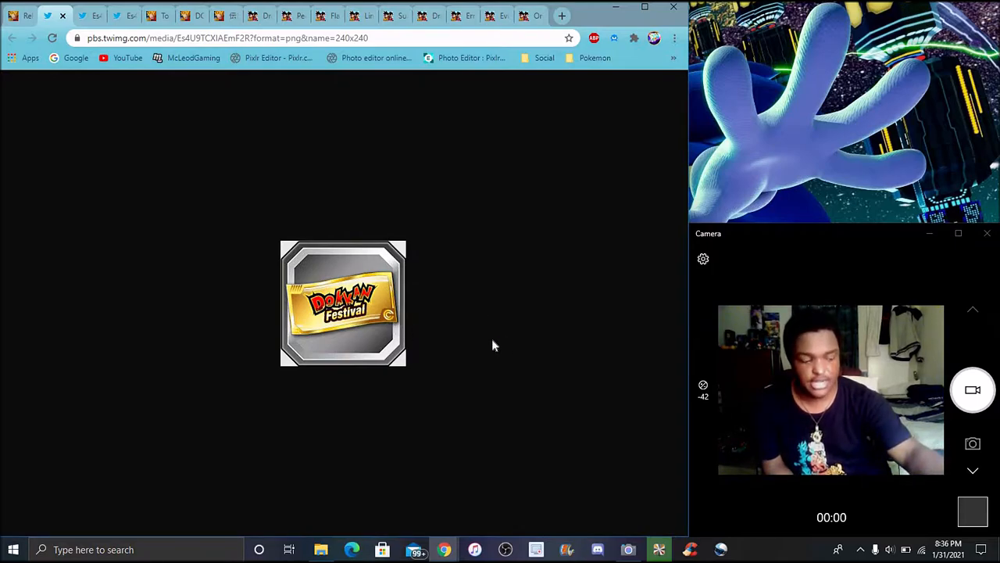
pyautogui.moveTo(420, 313)
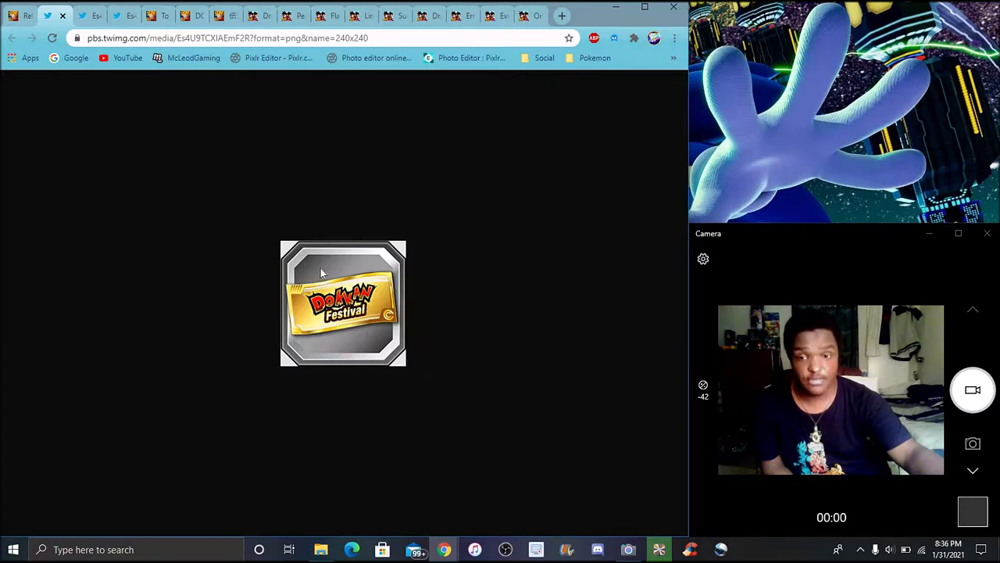
pyautogui.moveTo(419, 206)
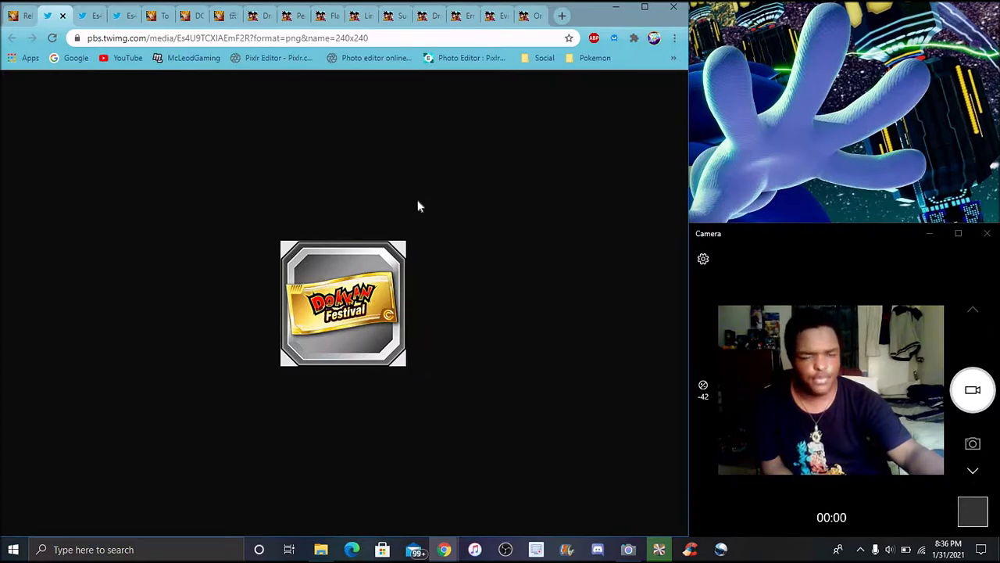
pyautogui.moveTo(319, 249)
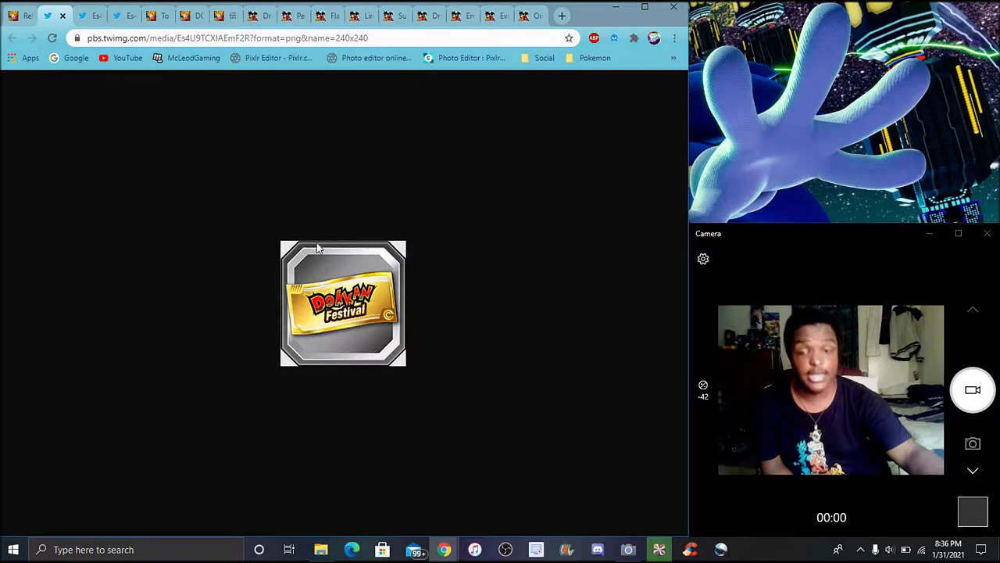
pyautogui.moveTo(367, 266)
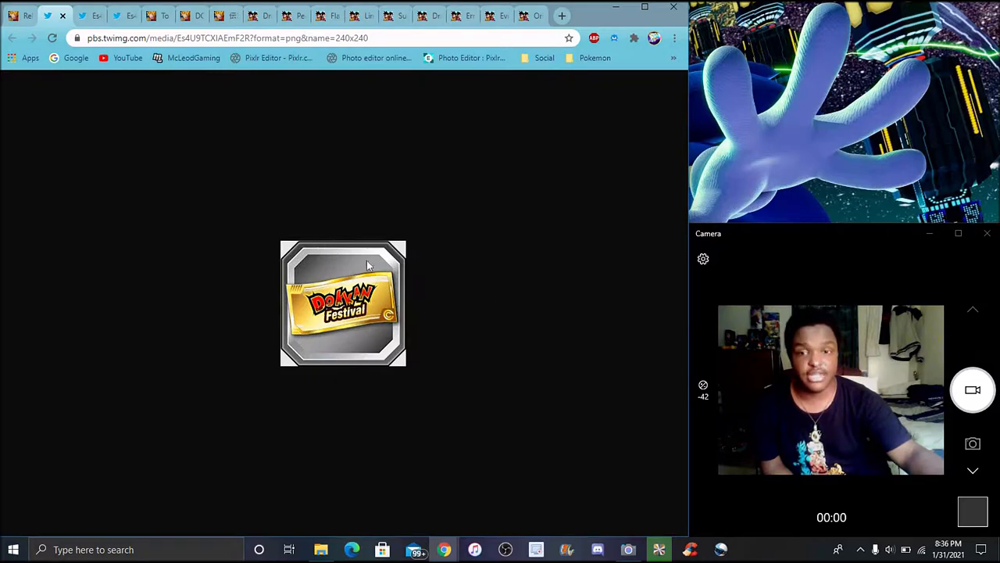
pyautogui.moveTo(250, 335)
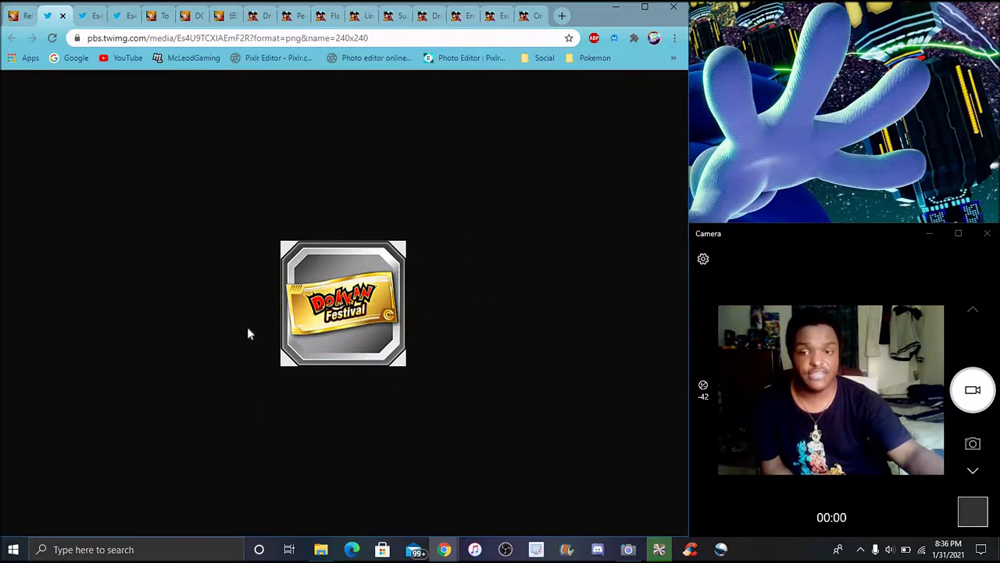
pyautogui.moveTo(459, 269)
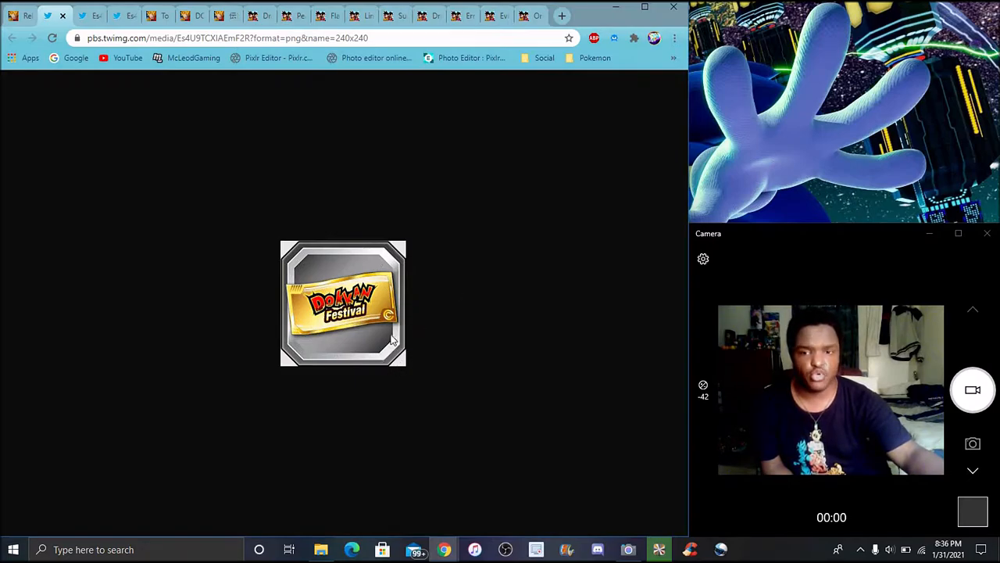
pyautogui.moveTo(450, 351)
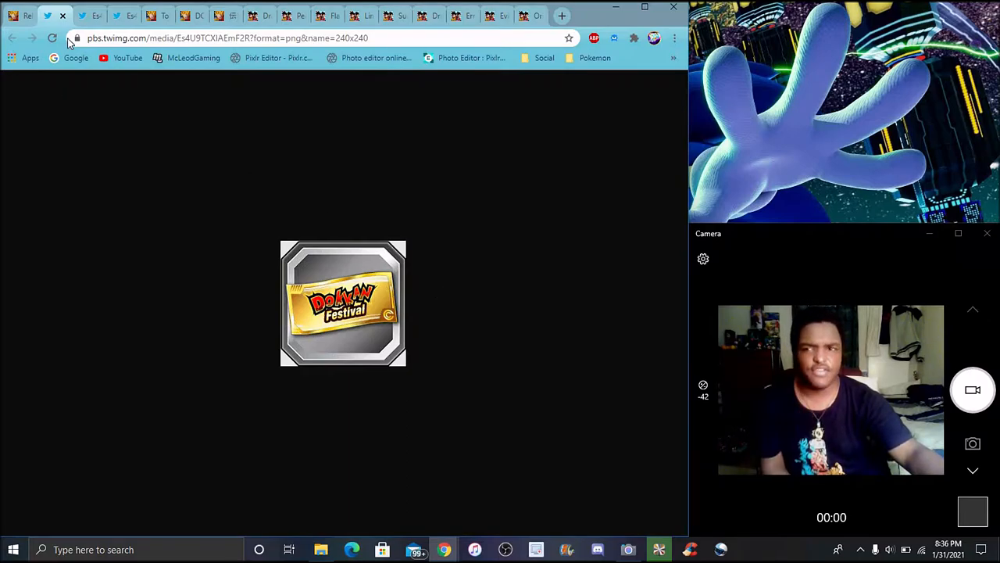
# - Move from the Dokkan Festival ticket image to the next leaked item image
pyautogui.click(88, 15)
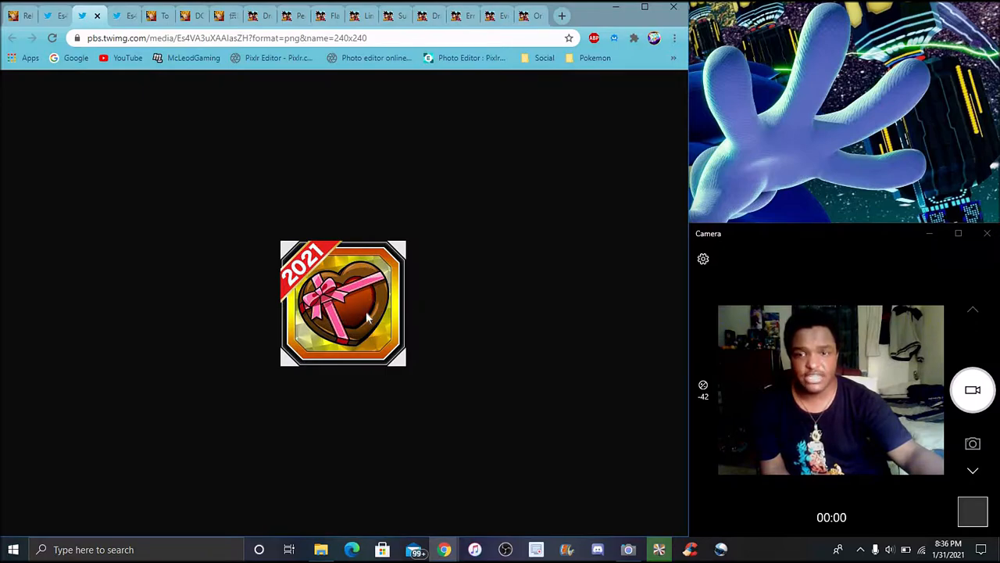
pyautogui.moveTo(482, 288)
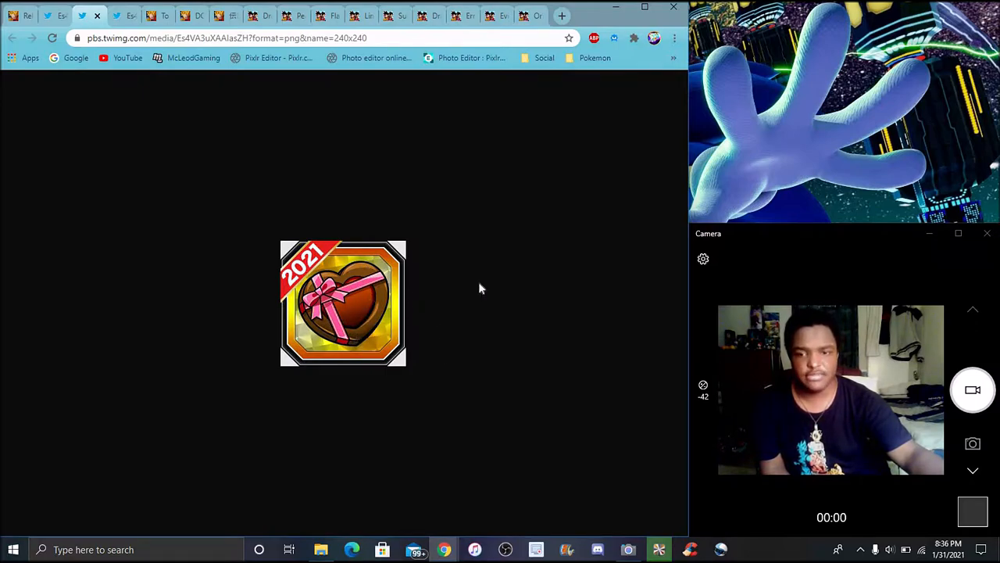
pyautogui.moveTo(486, 275)
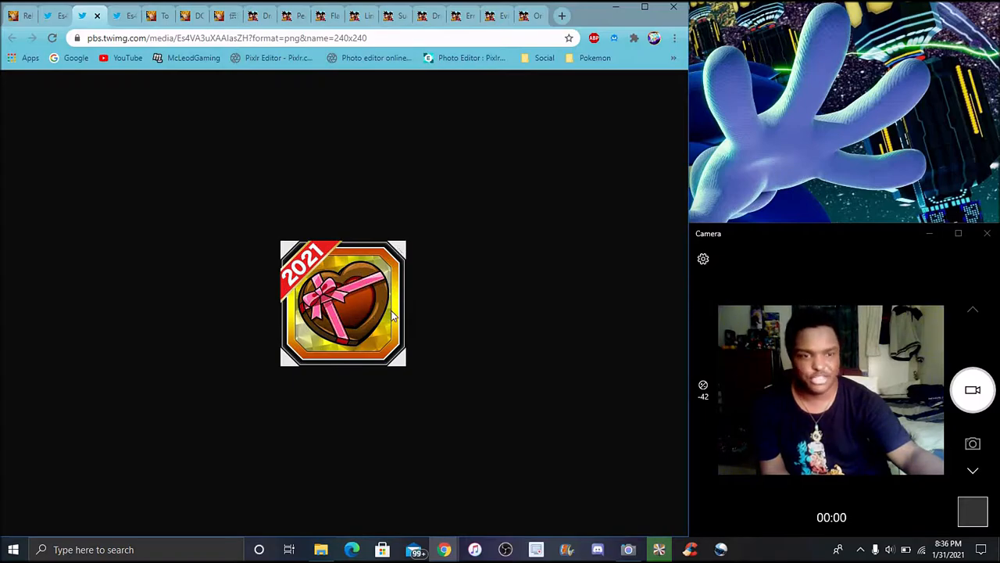
pyautogui.moveTo(280, 305)
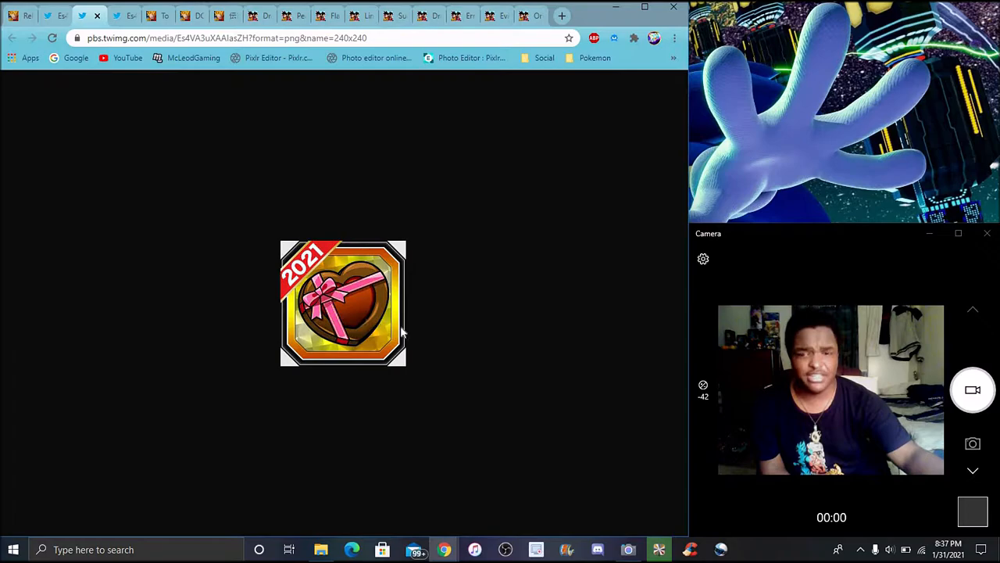
pyautogui.moveTo(416, 332)
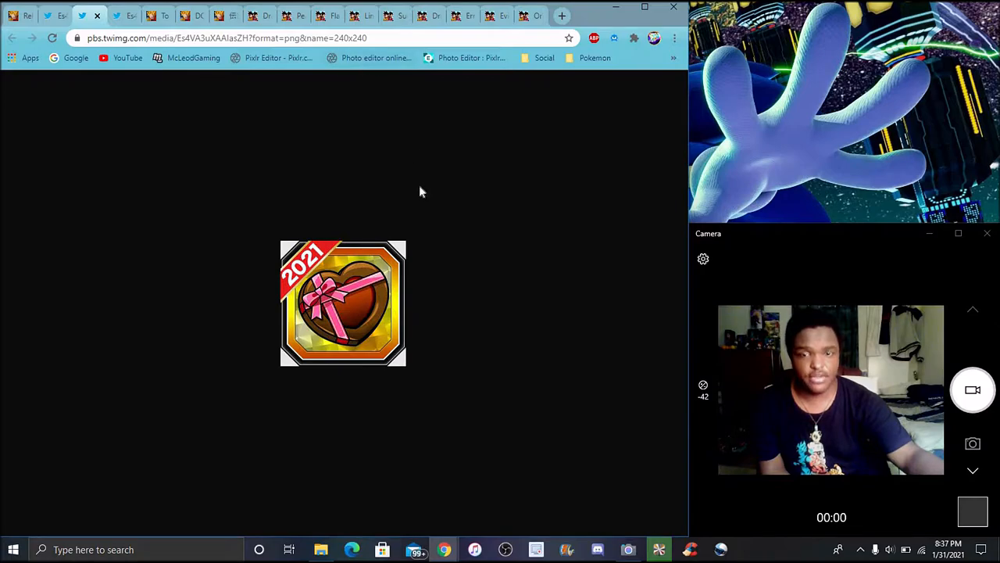
pyautogui.moveTo(343, 292)
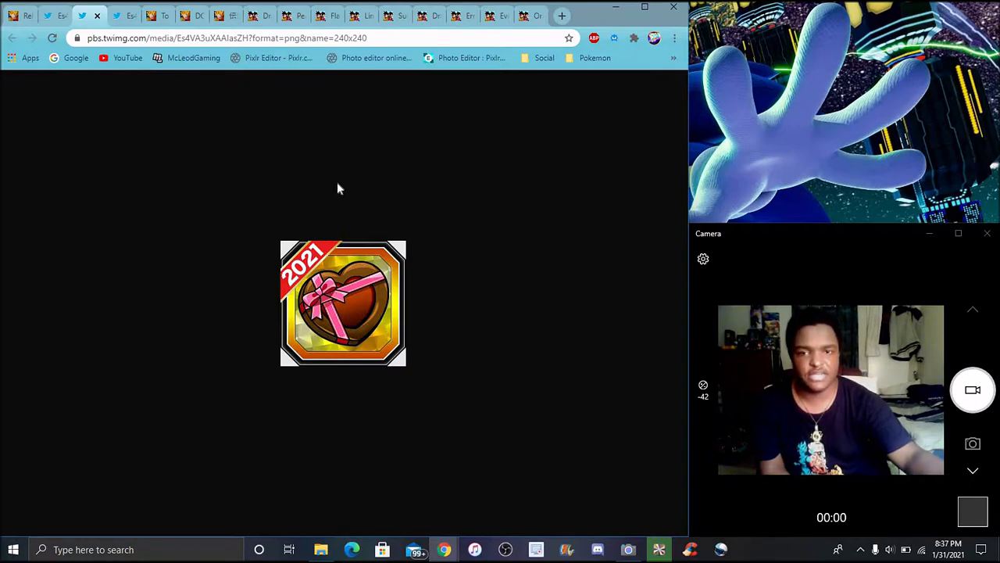
pyautogui.moveTo(164, 75)
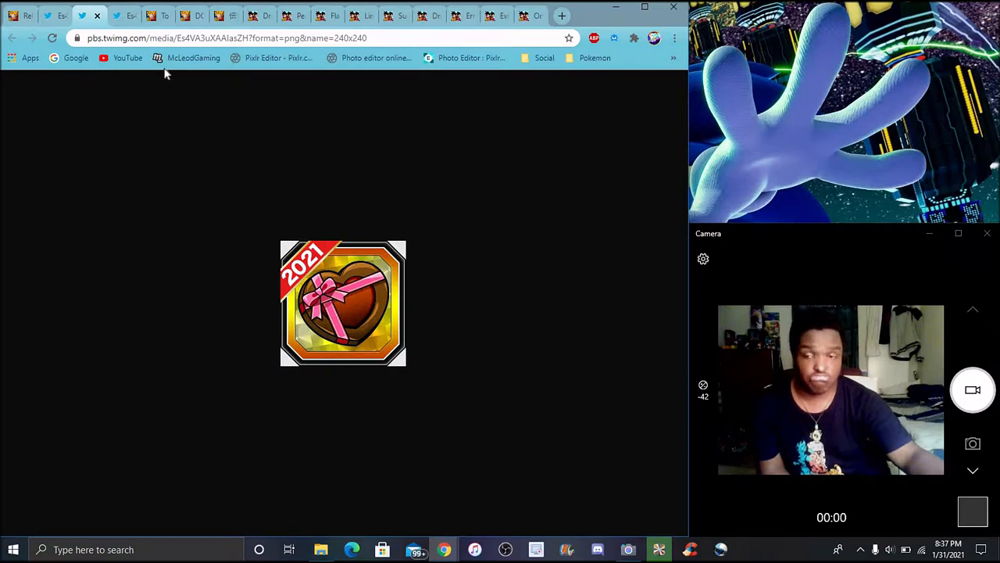
pyautogui.moveTo(378, 292)
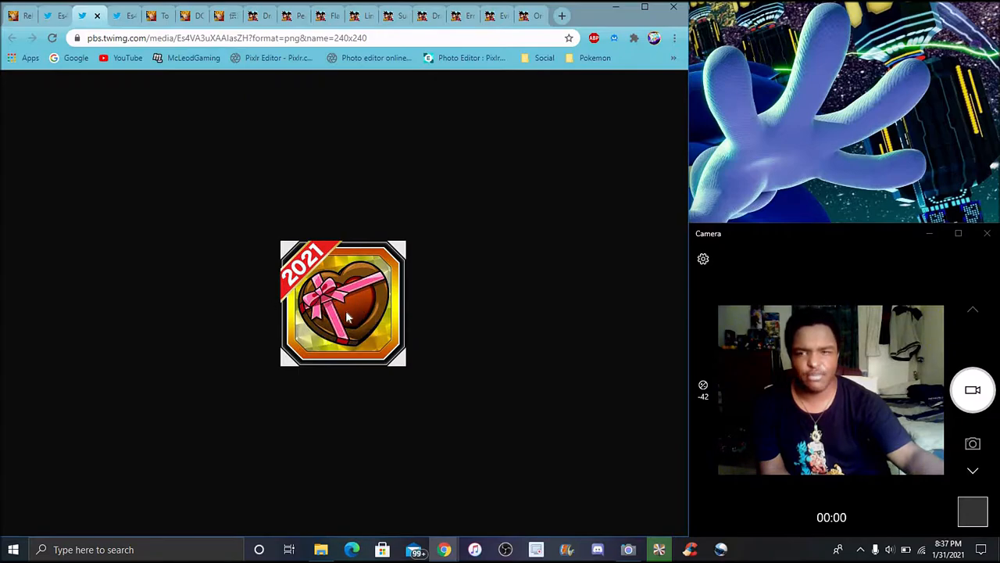
pyautogui.moveTo(357, 313)
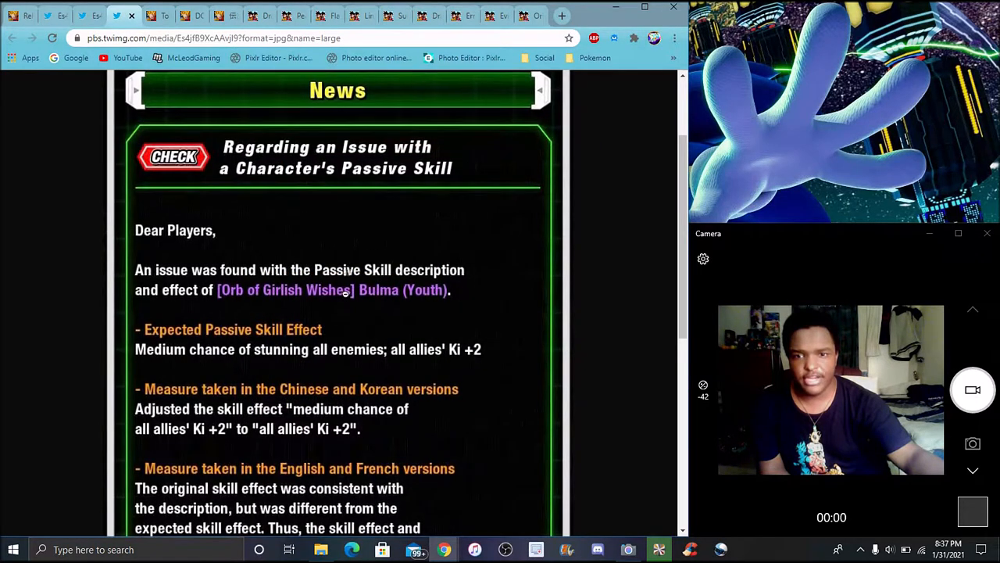
# - Read the Bulma (Youth) orb notice down to the Ki +2 adjustment, 1 Dragon Stone compensation and Claiming Period
pyautogui.scroll(-3)
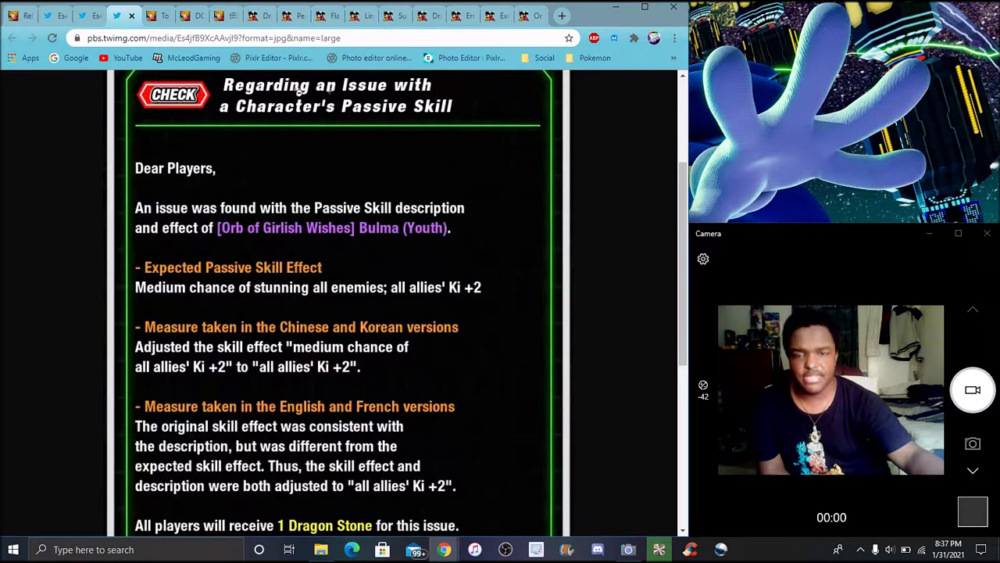
pyautogui.scroll(-3)
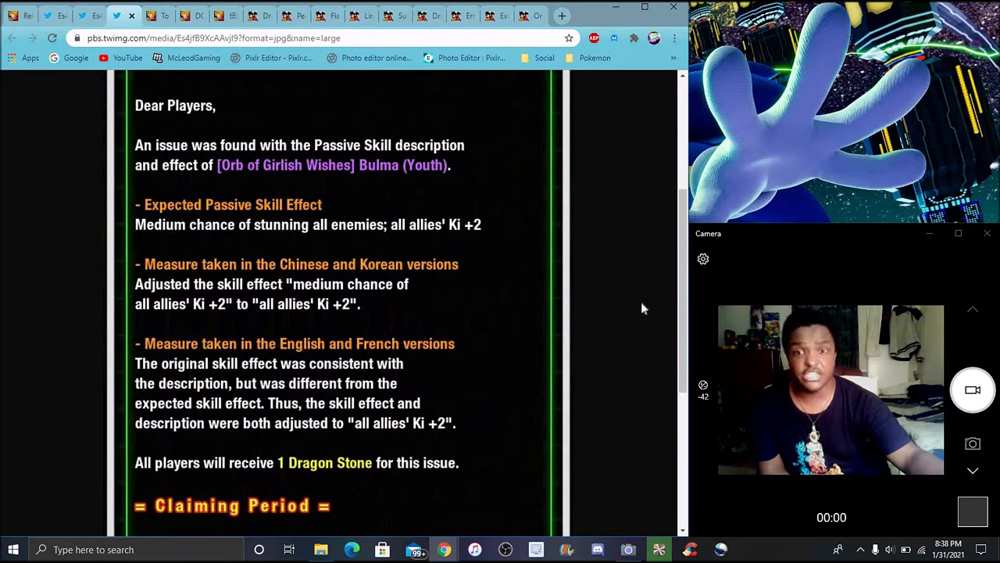
pyautogui.moveTo(614, 231)
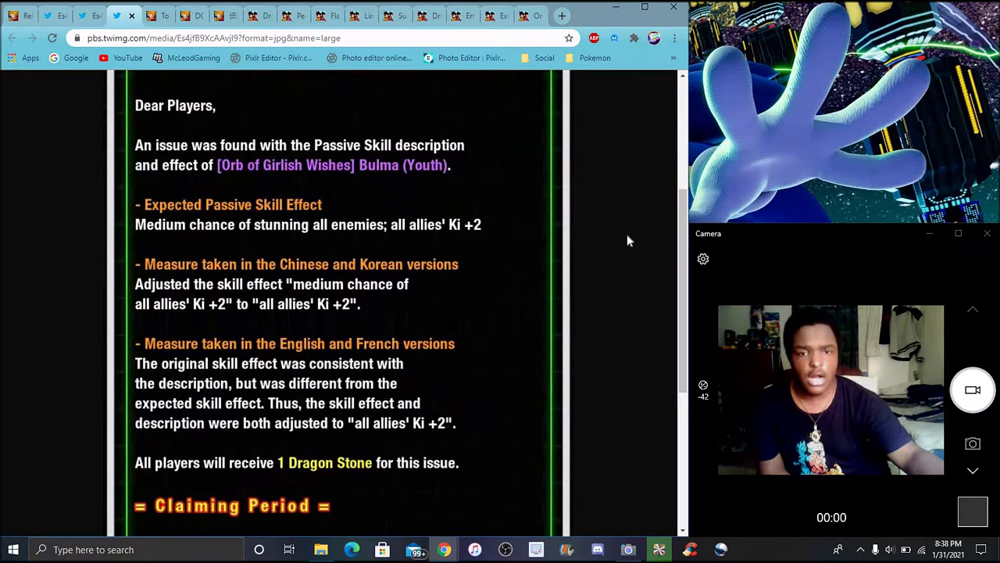
pyautogui.moveTo(631, 275)
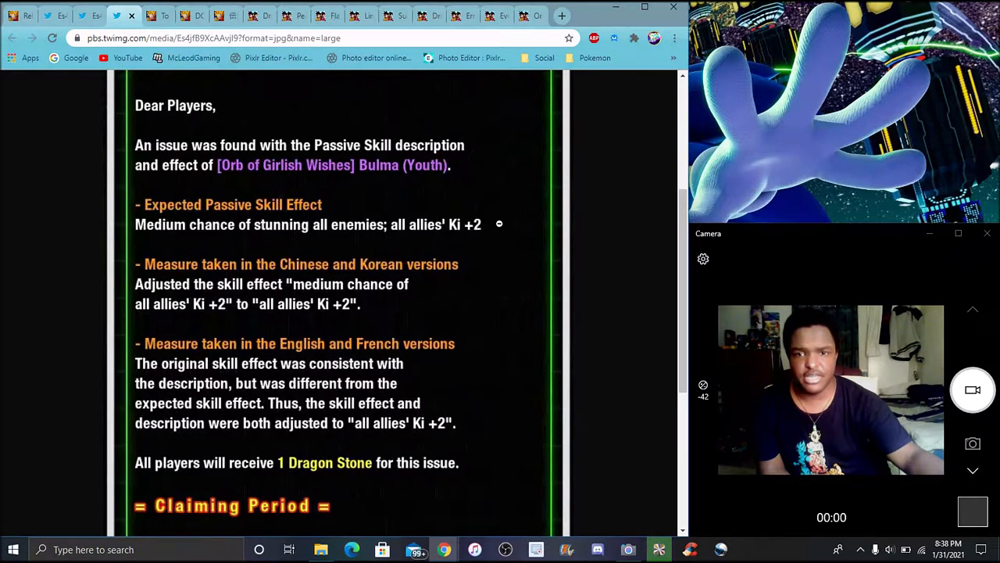
pyautogui.moveTo(168, 319)
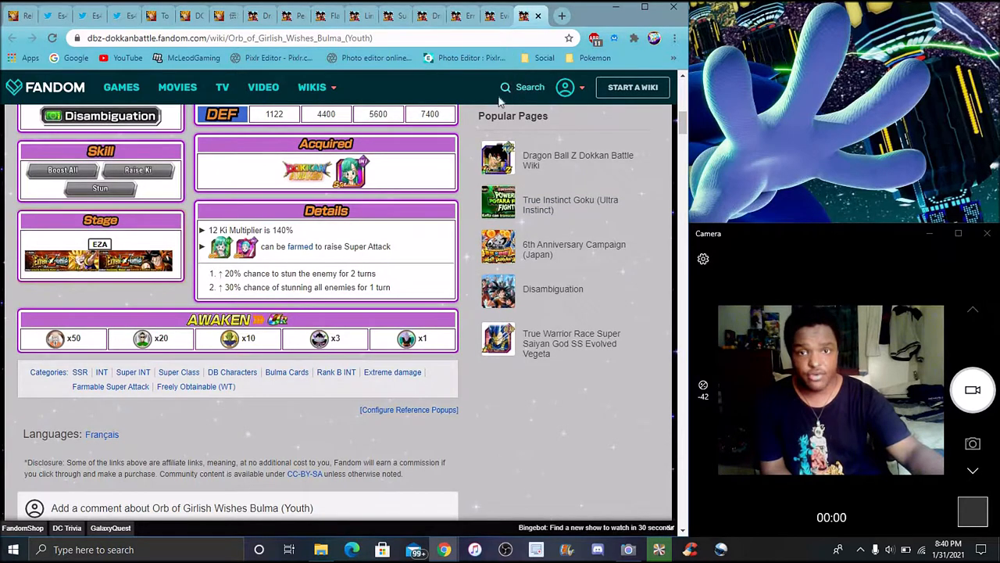
pyautogui.moveTo(472, 194)
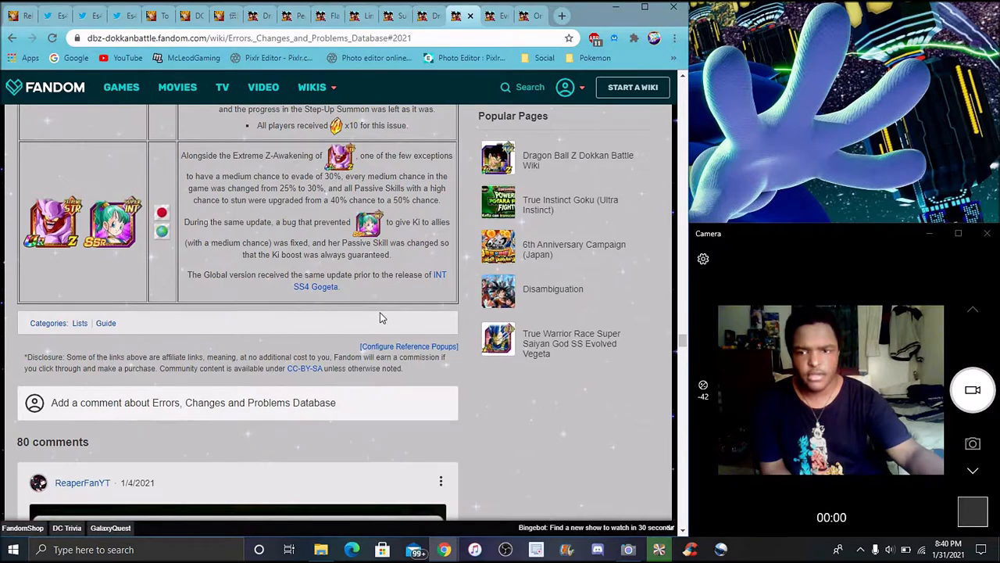
pyautogui.moveTo(374, 293)
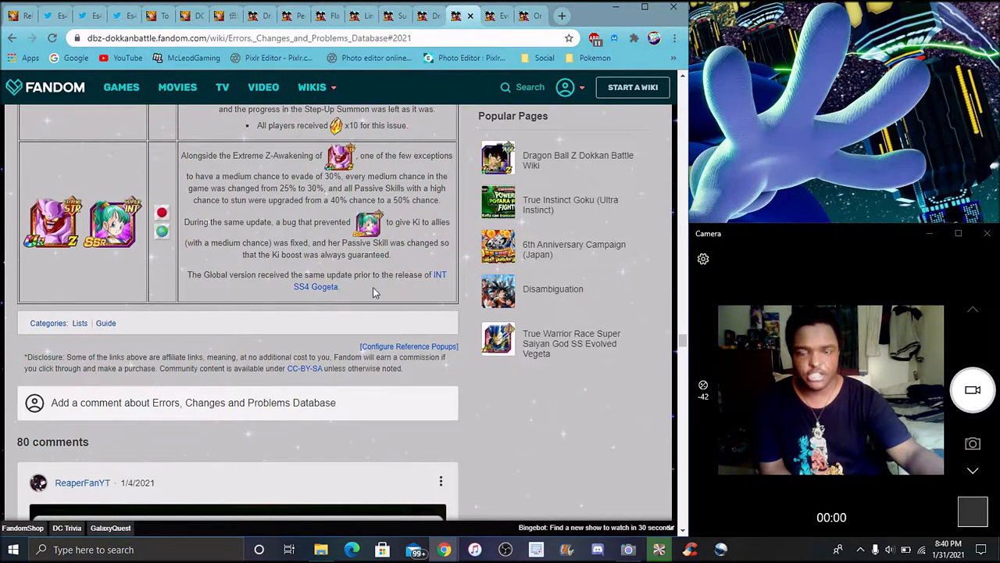
pyautogui.moveTo(388, 311)
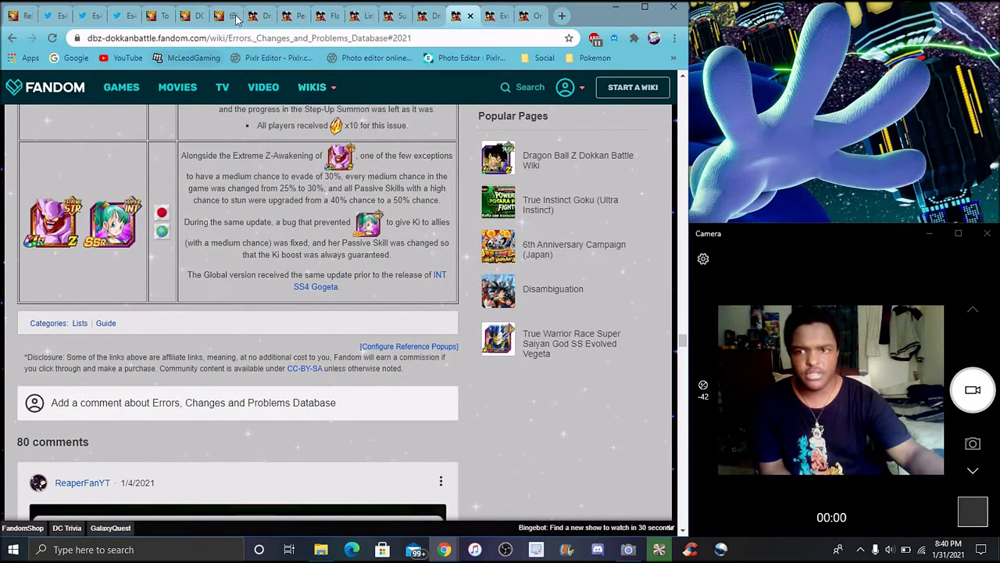
pyautogui.moveTo(200, 15)
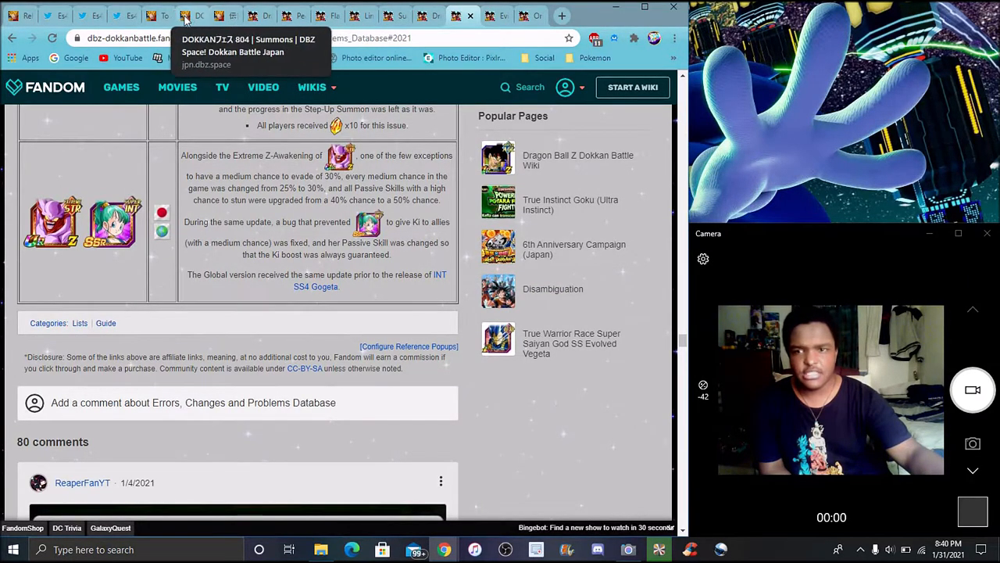
# - Show the DOKKANフェス 804 summon page and read its rates table down to the featured cards
pyautogui.click(191, 16)
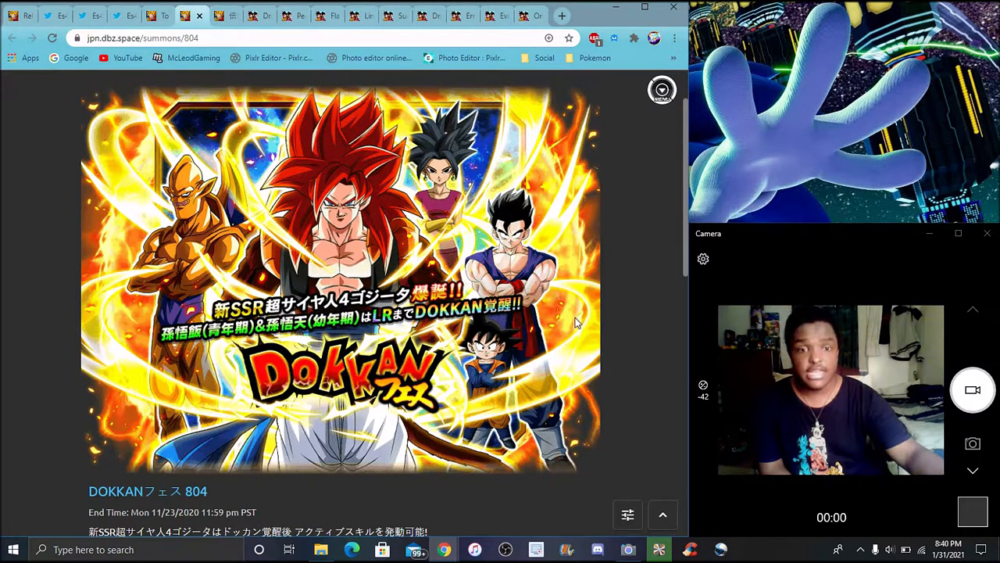
pyautogui.moveTo(613, 325)
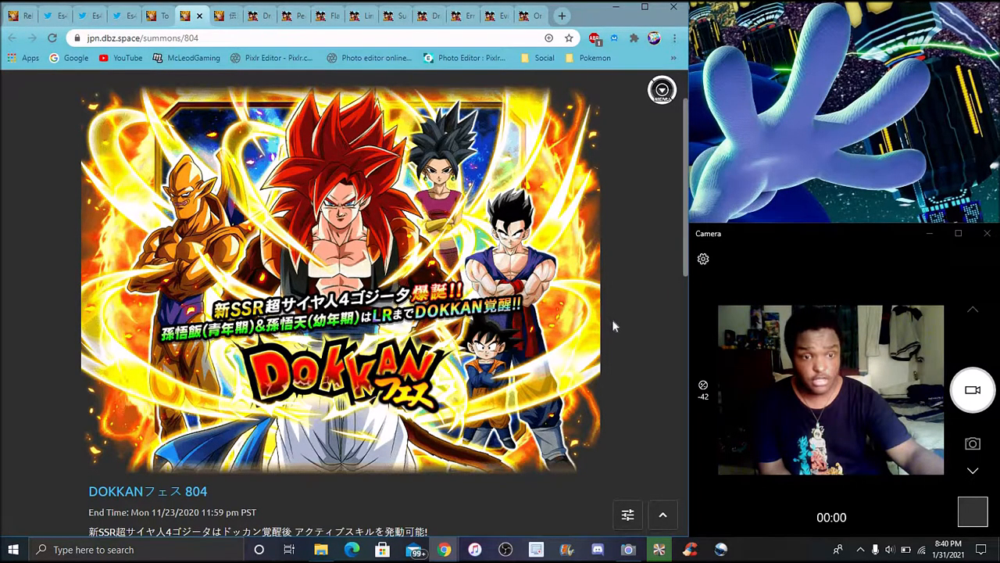
pyautogui.scroll(-3)
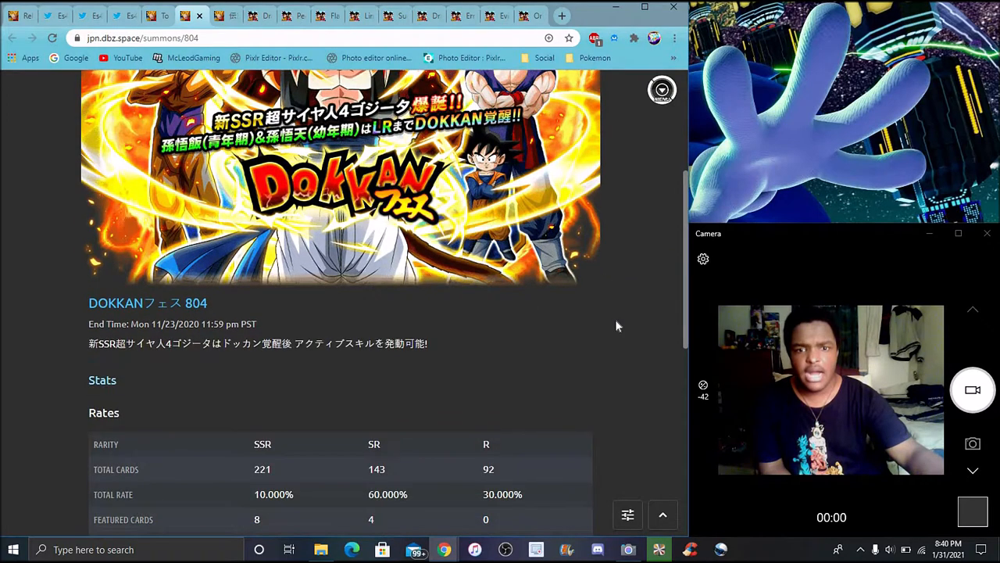
pyautogui.scroll(-3)
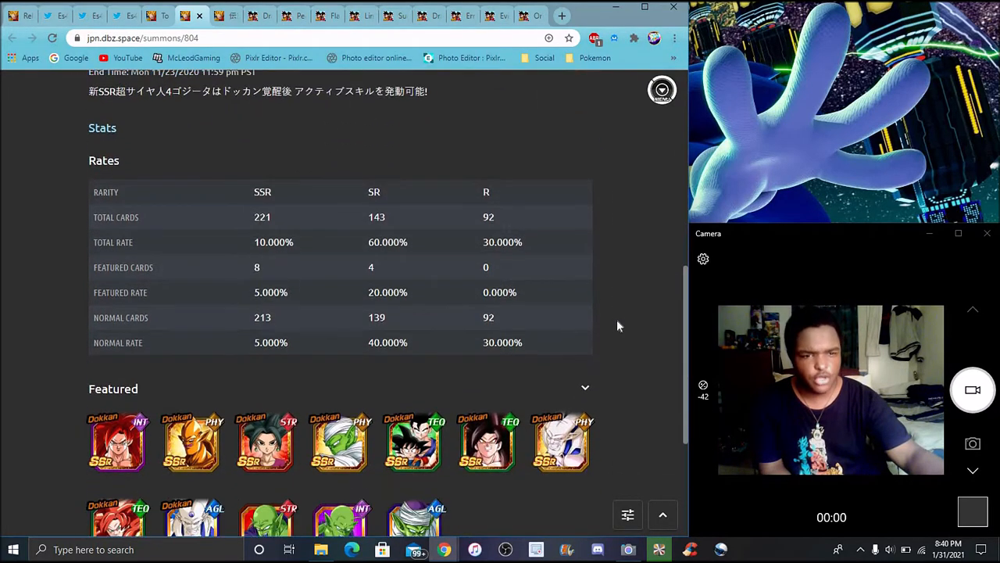
pyautogui.scroll(-3)
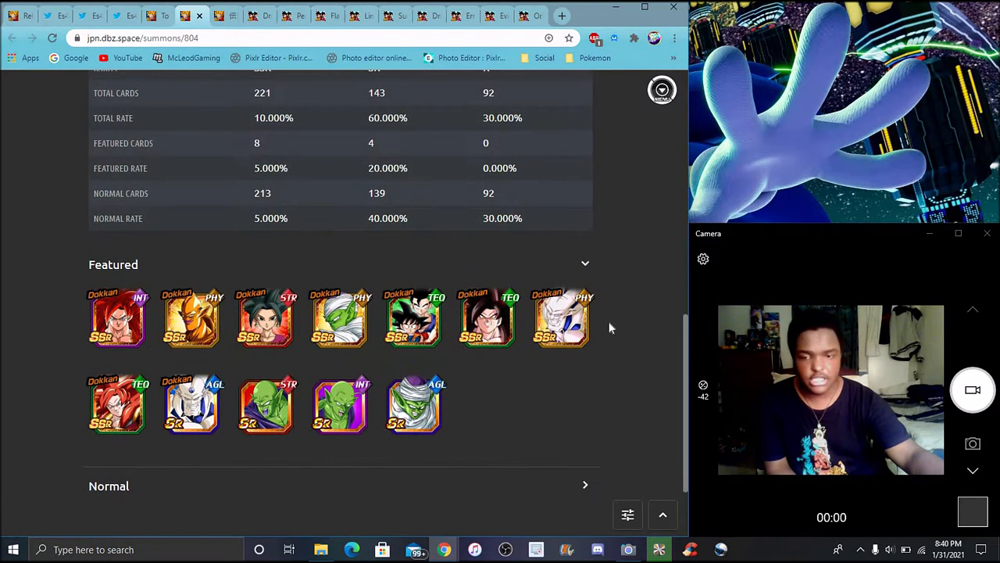
pyautogui.scroll(-3)
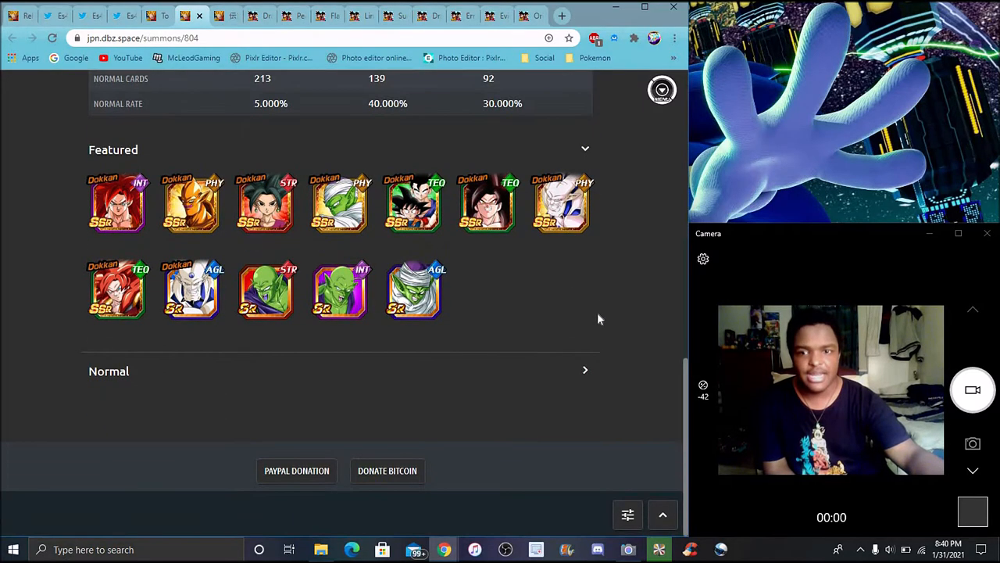
pyautogui.moveTo(563, 291)
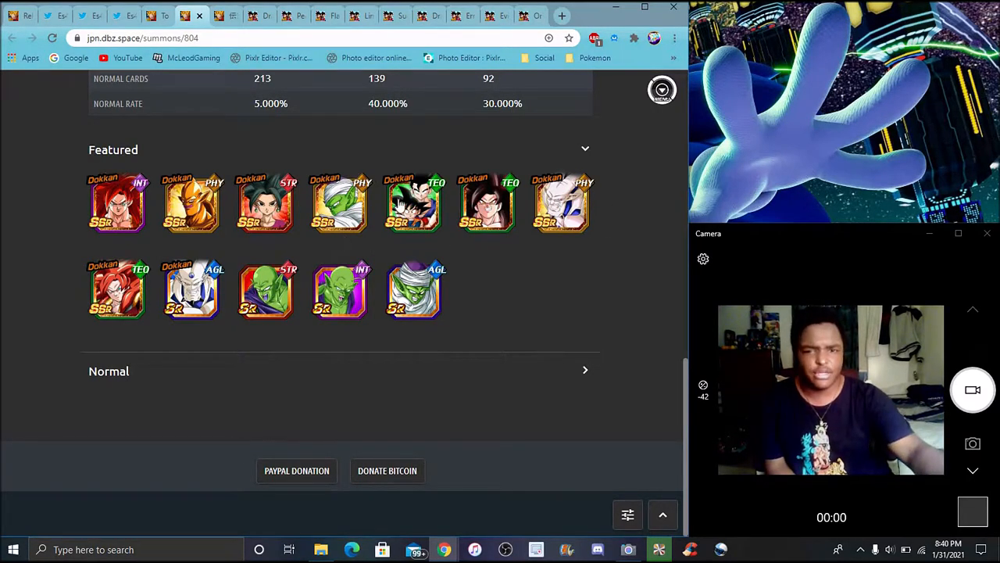
pyautogui.moveTo(591, 299)
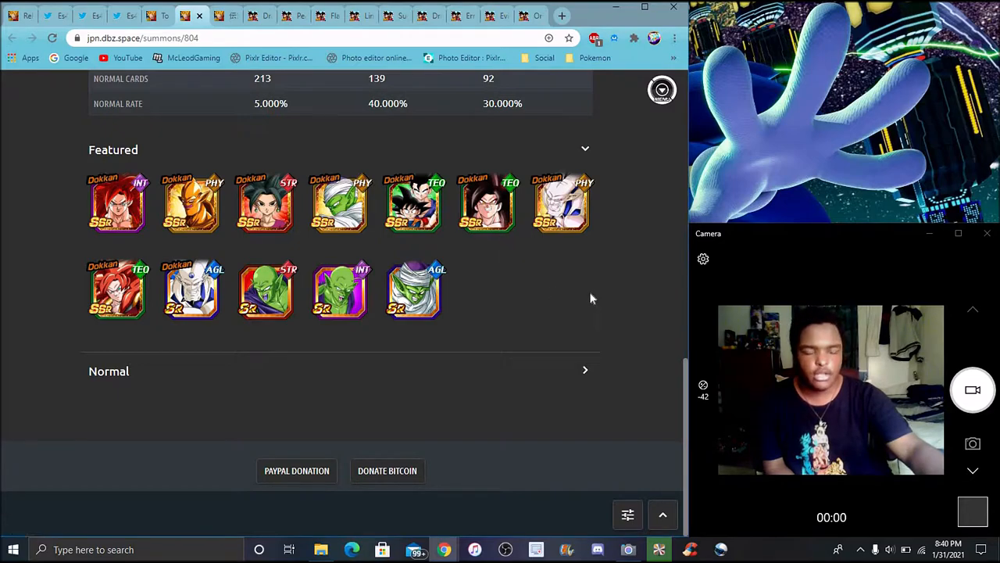
pyautogui.moveTo(555, 287)
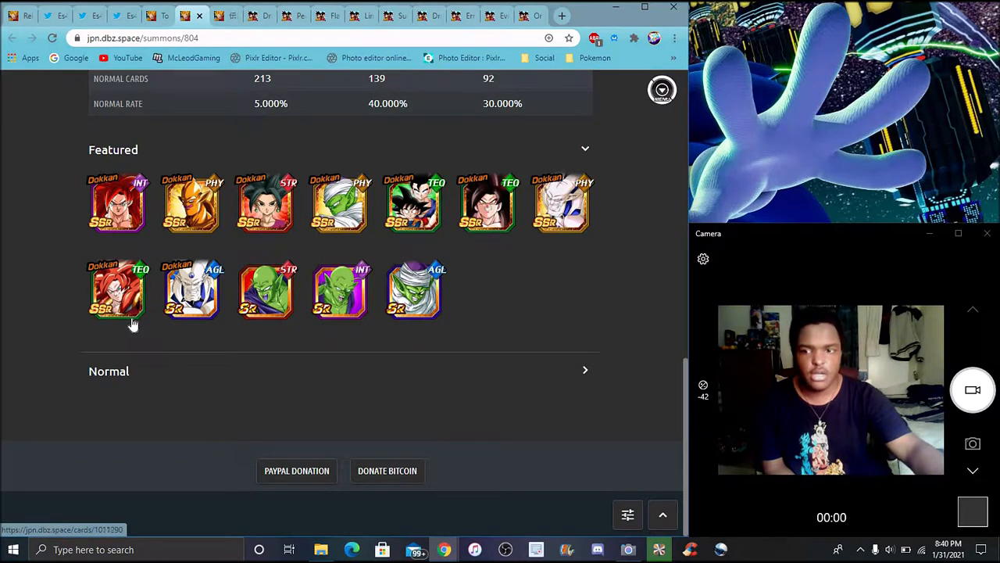
pyautogui.moveTo(117, 291)
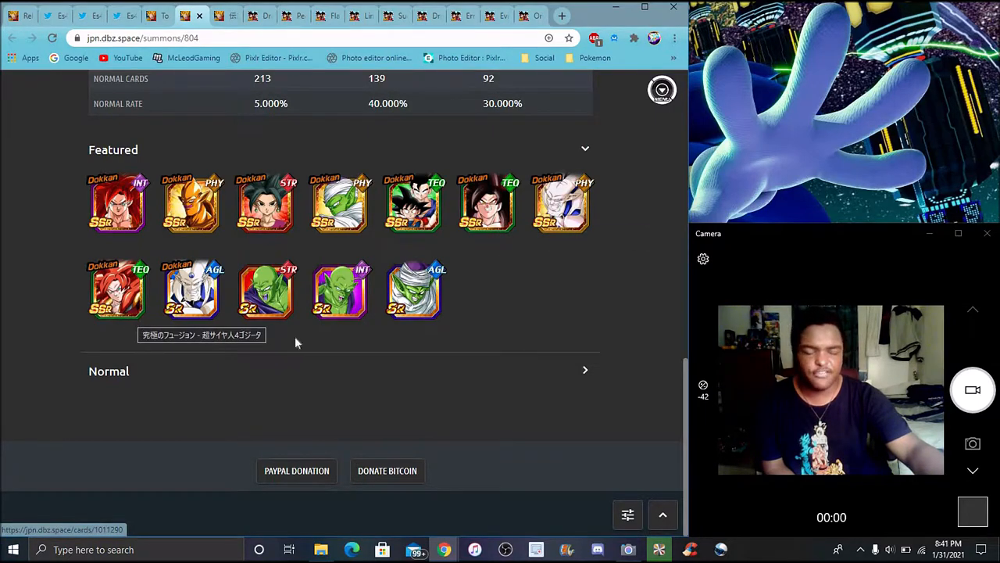
pyautogui.moveTo(560, 294)
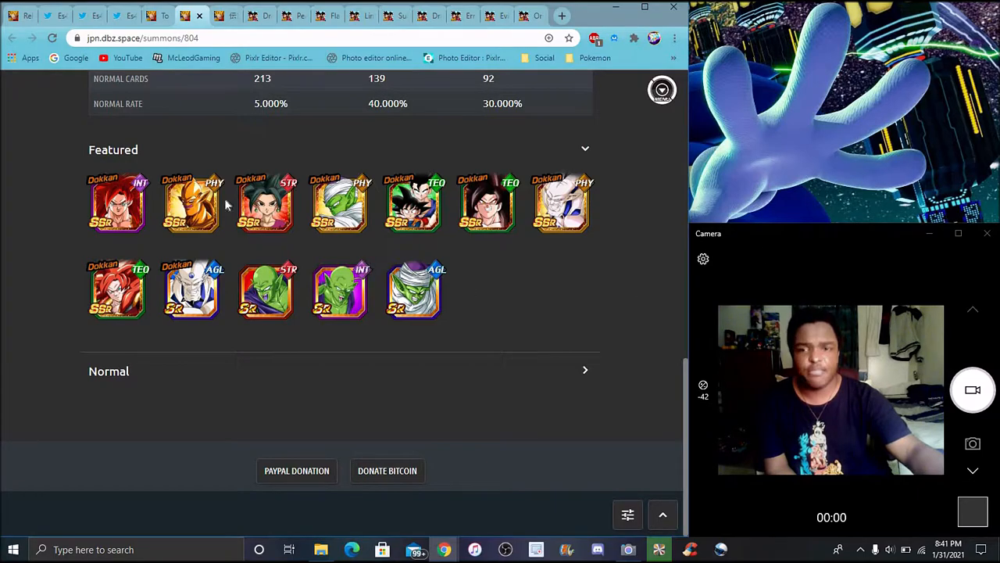
pyautogui.moveTo(264, 204)
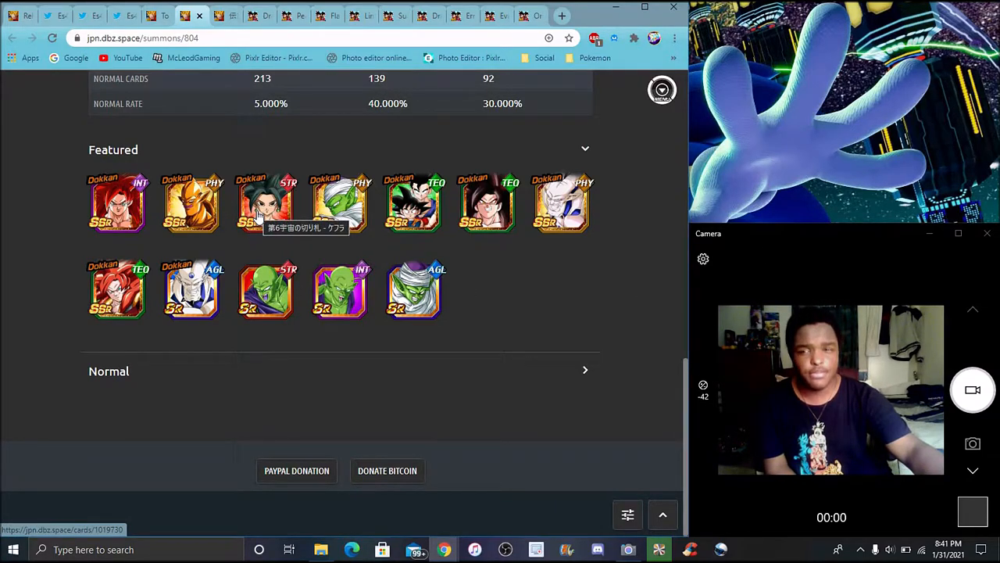
pyautogui.moveTo(253, 241)
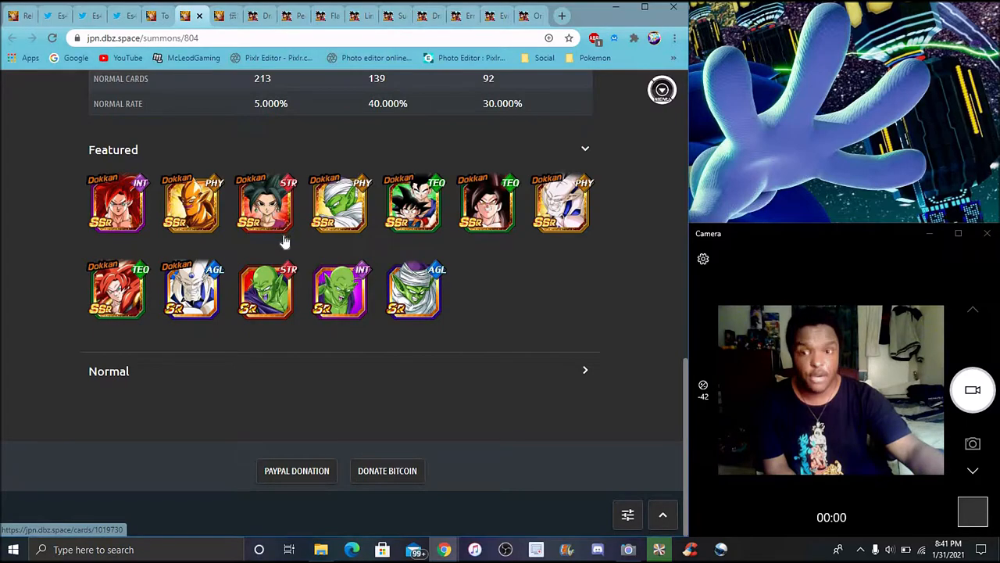
pyautogui.moveTo(275, 244)
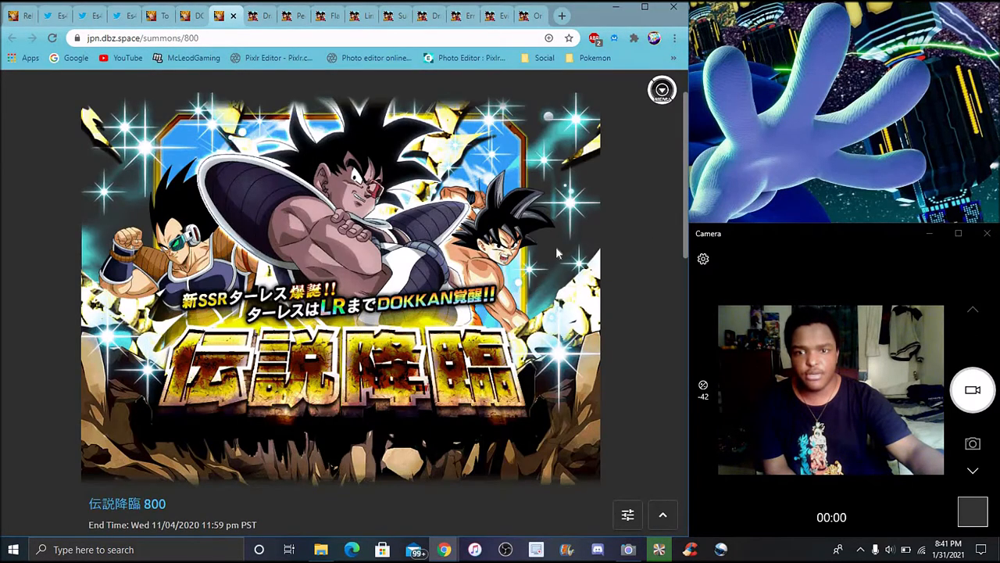
# - Read down the 伝説降臨 800 summon page to its Stats and Rates section
pyautogui.scroll(-3)
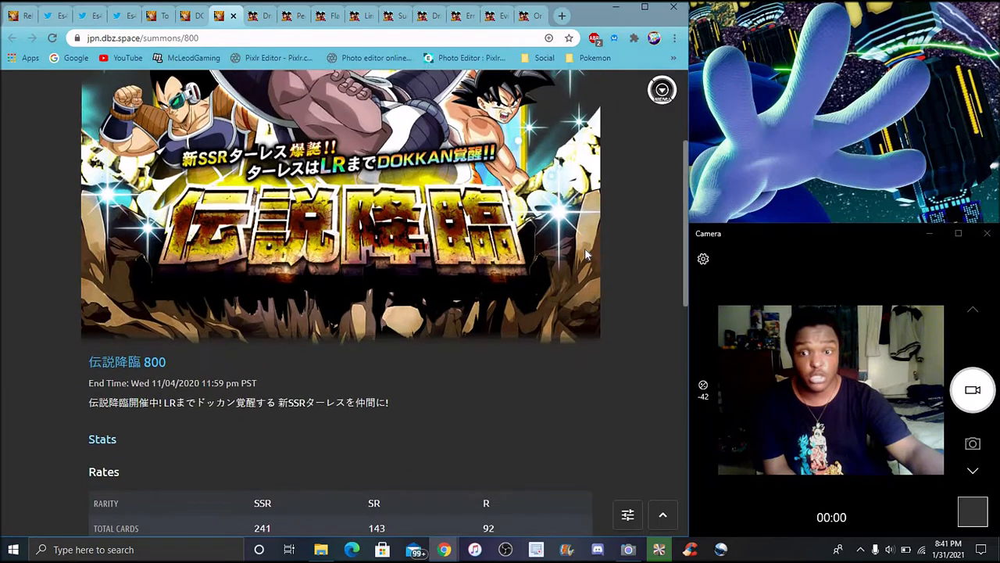
pyautogui.scroll(-3)
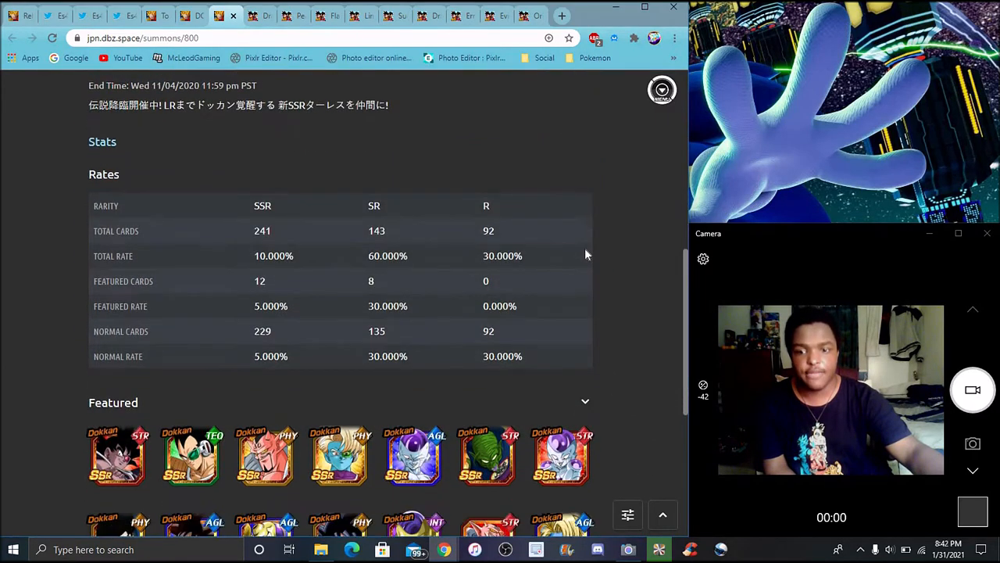
pyautogui.scroll(-3)
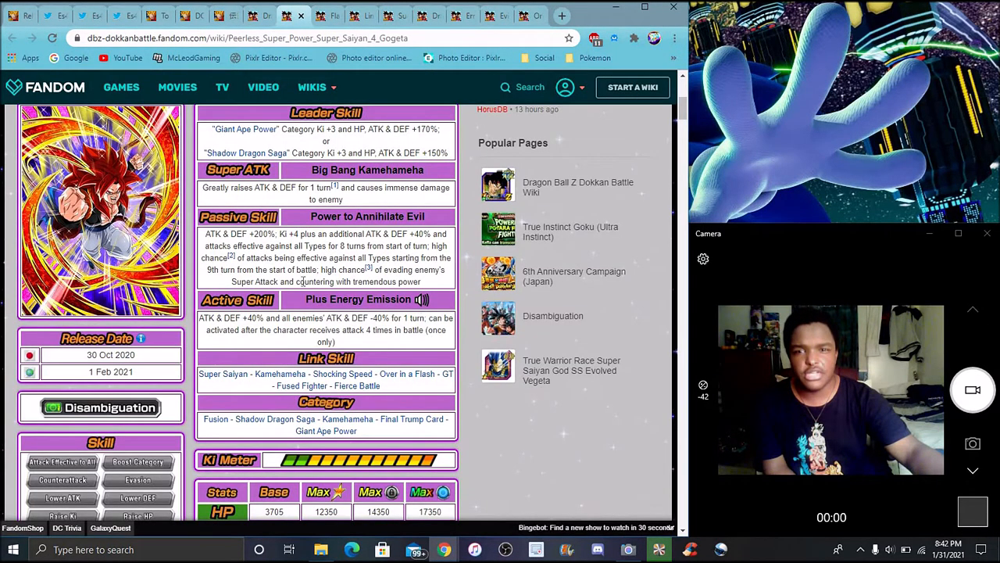
pyautogui.moveTo(466, 336)
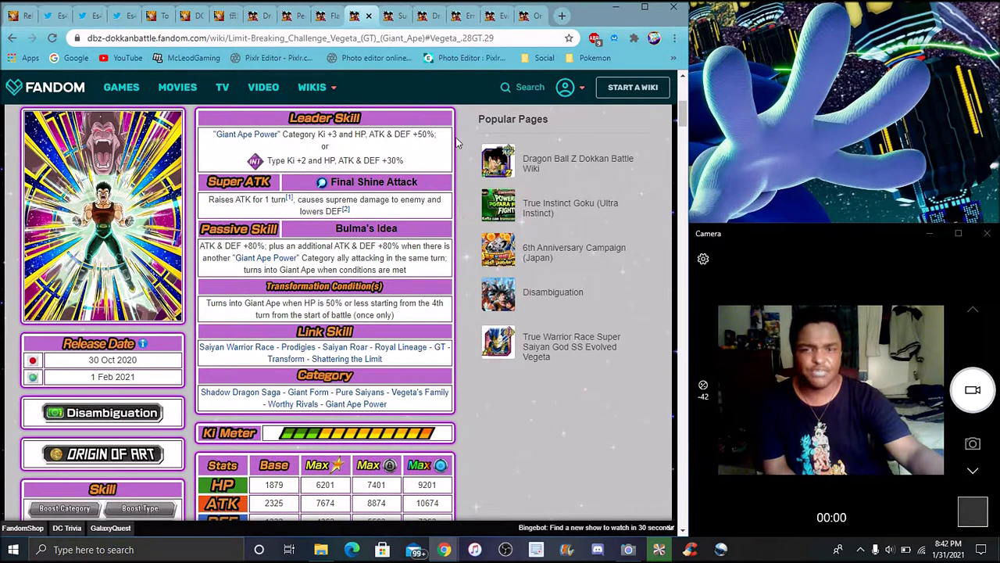
pyautogui.moveTo(469, 159)
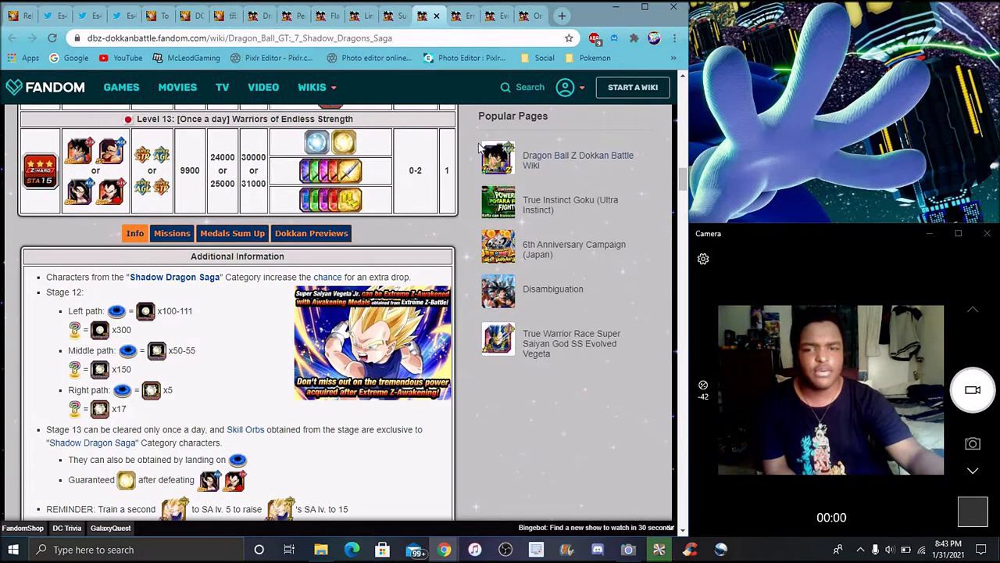
pyautogui.moveTo(54, 15)
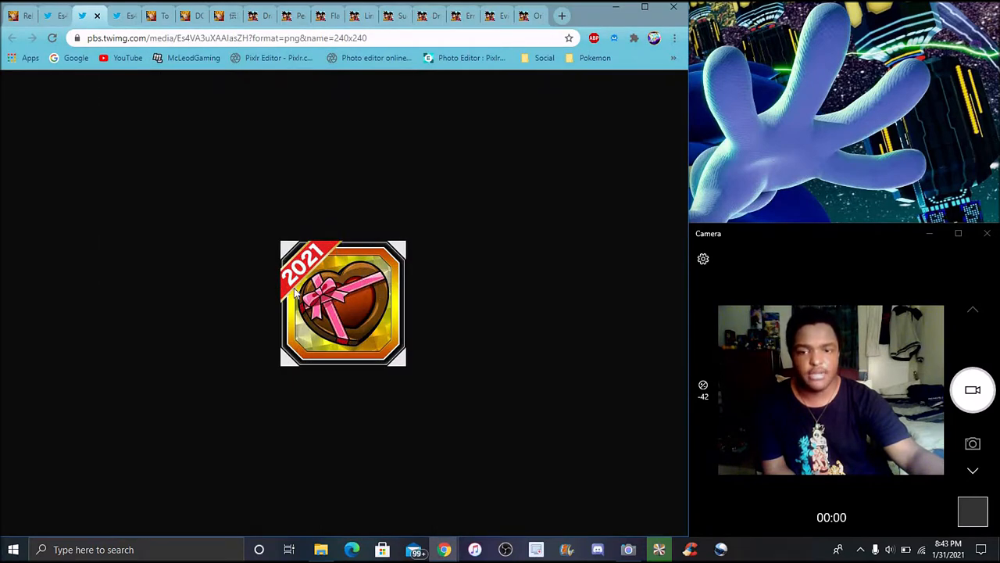
pyautogui.moveTo(375, 323)
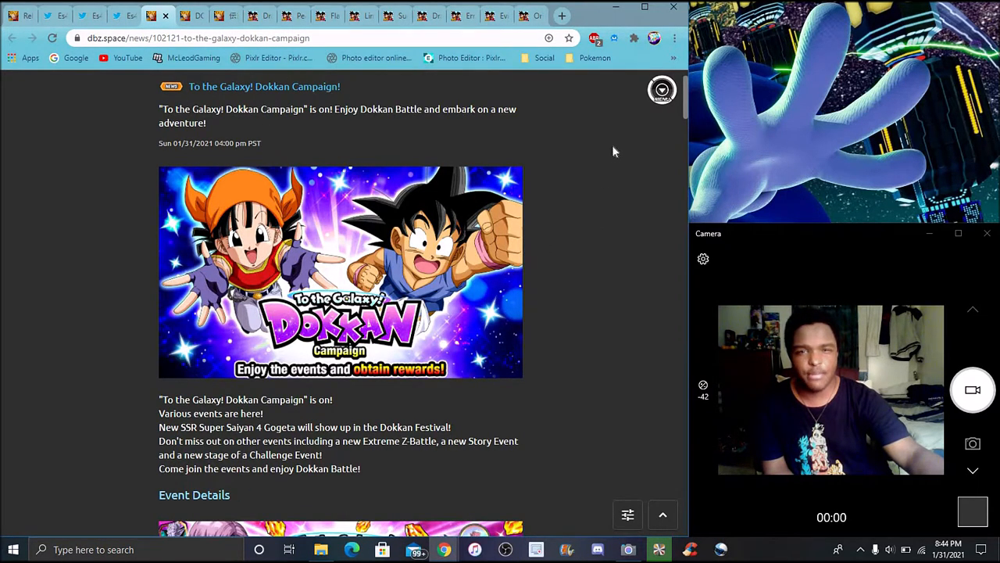
pyautogui.moveTo(587, 149)
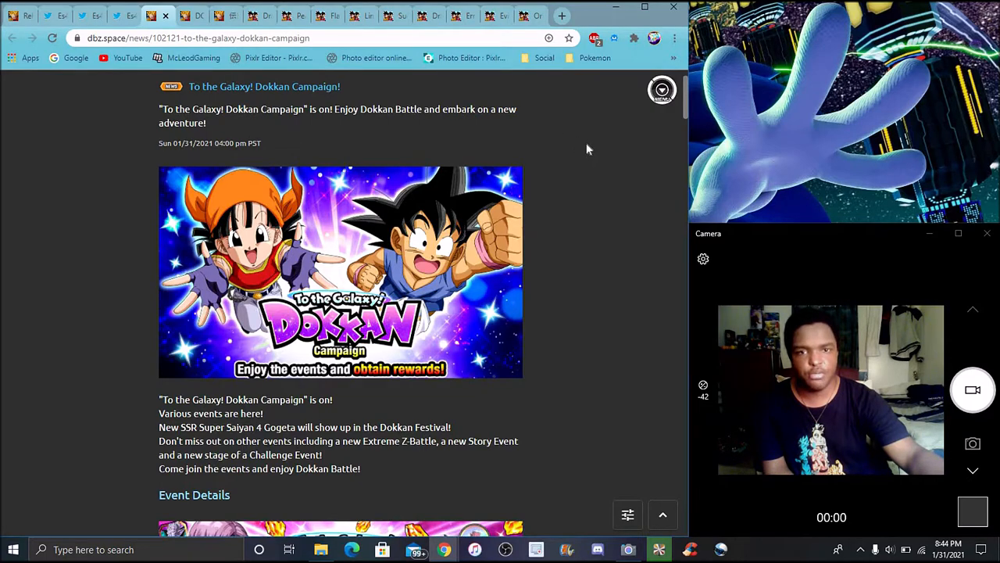